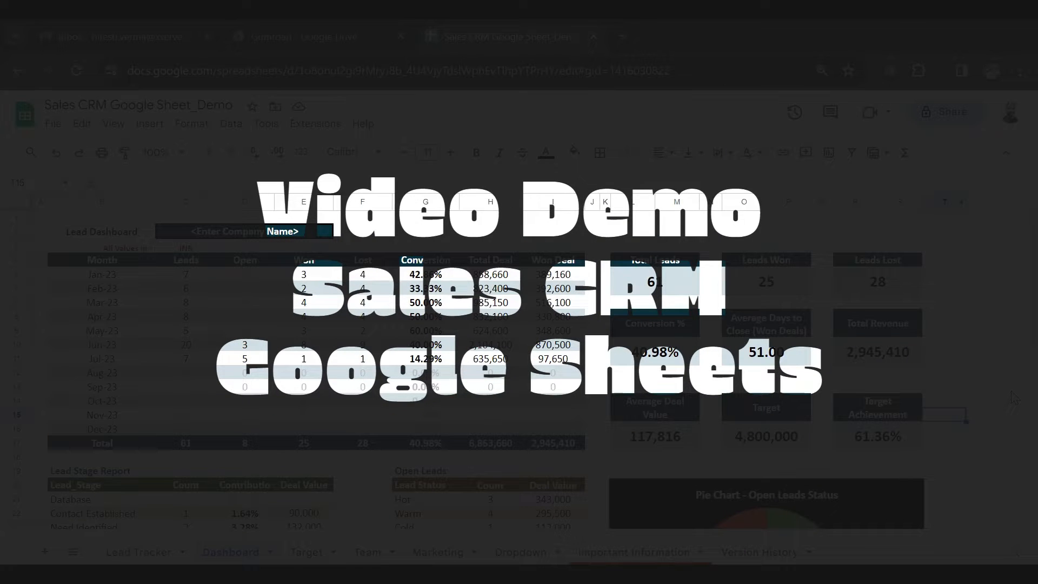
{"action": "mouse_move", "coordinate": [403, 354]}
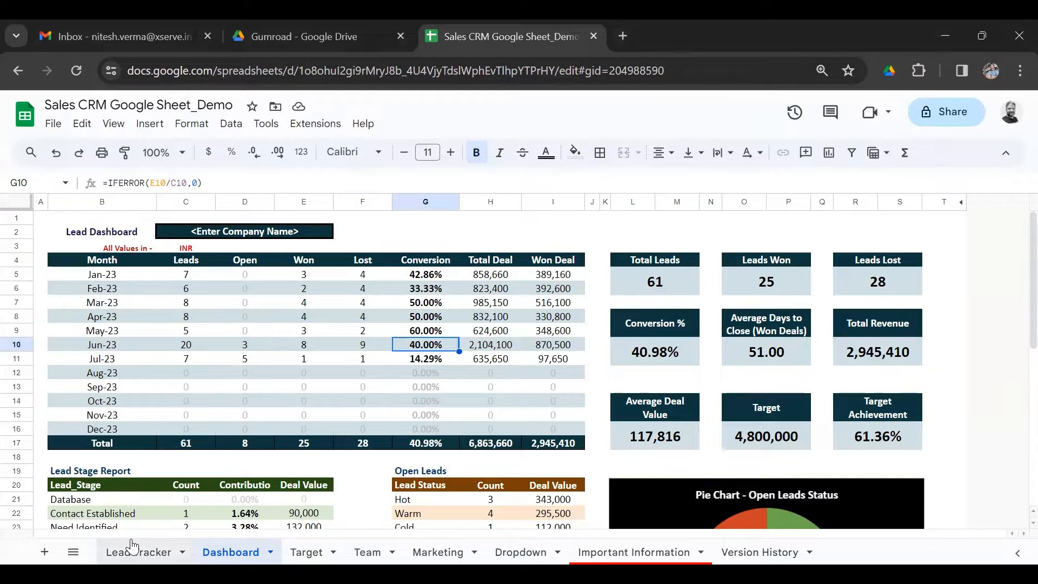
- Switch to the Lead Tracker sheet listing each lead's date, company, country and owner
{"action": "left_click", "coordinate": [138, 551]}
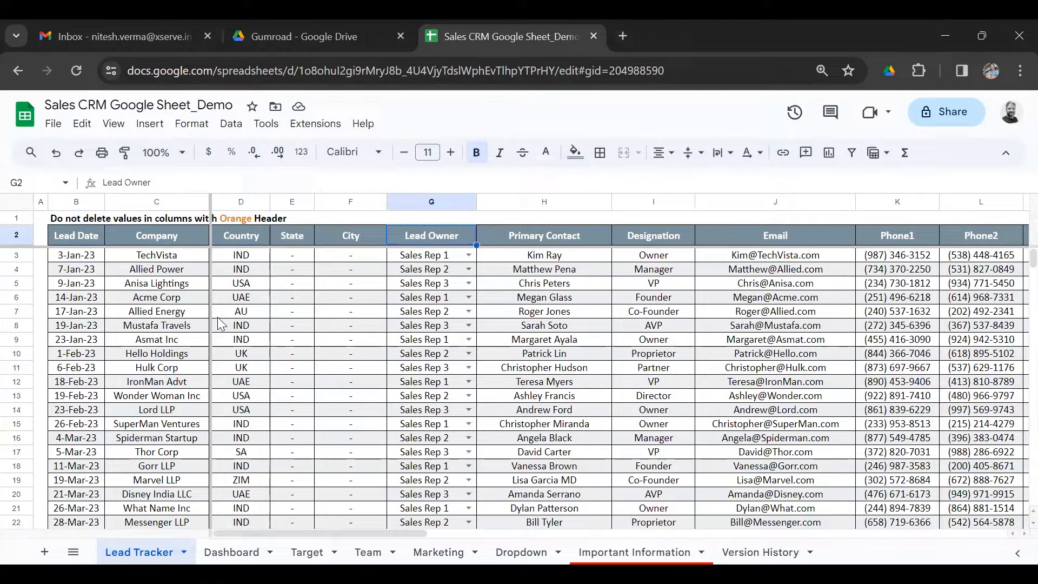
- Review the first lead's Lead Owner and Phone1 cells, then switch to the Dropdown sheet
{"action": "left_click", "coordinate": [431, 255]}
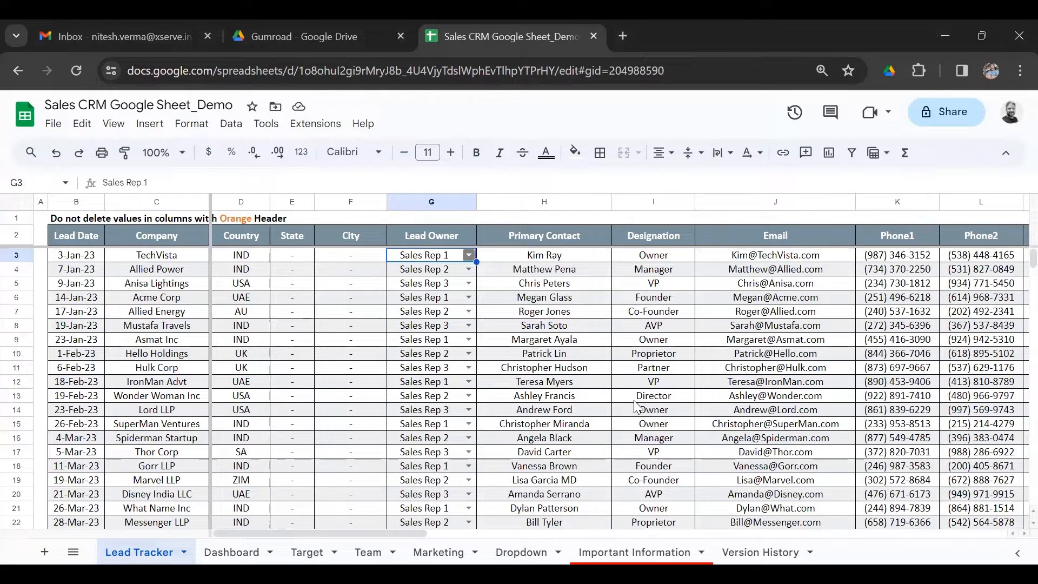
{"action": "left_click", "coordinate": [981, 255]}
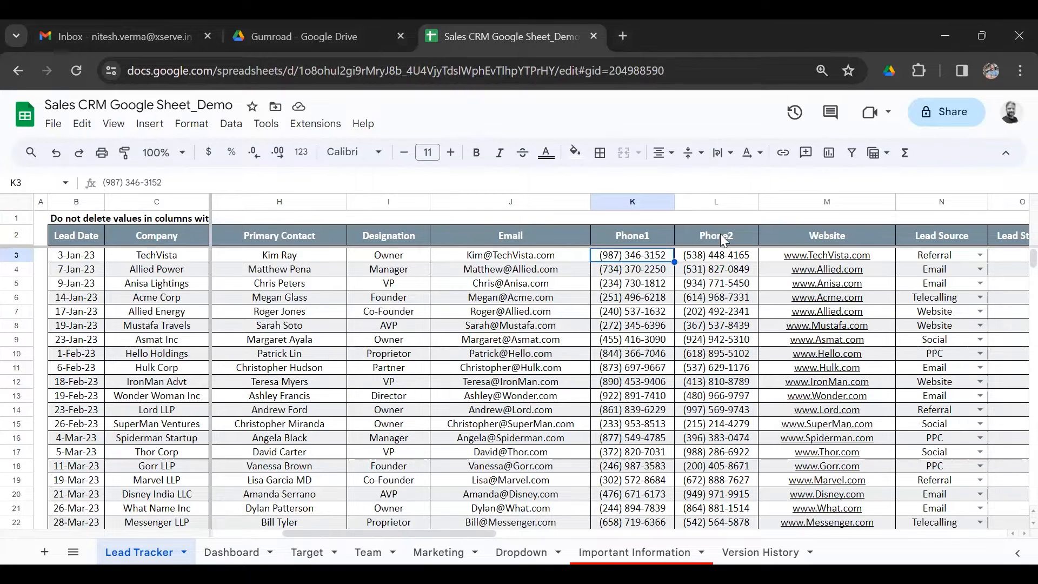
{"action": "mouse_move", "coordinate": [826, 396]}
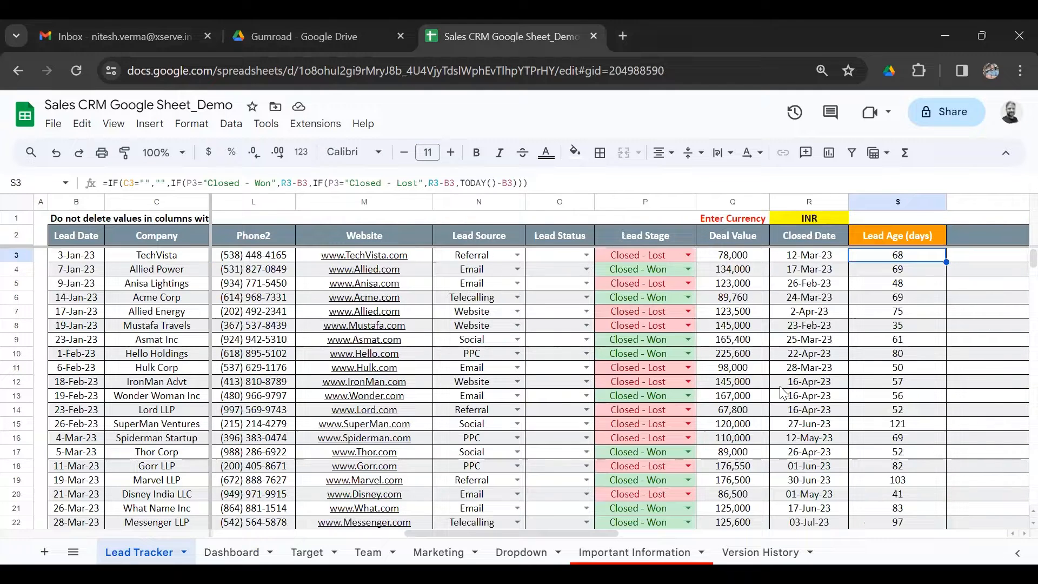
{"action": "mouse_move", "coordinate": [501, 230]}
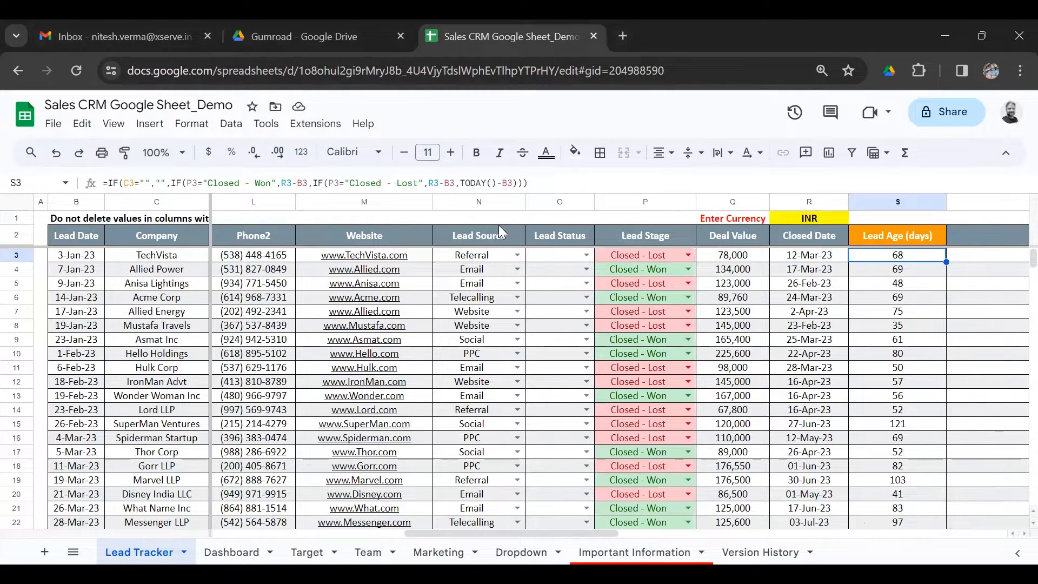
{"action": "left_click", "coordinate": [520, 551]}
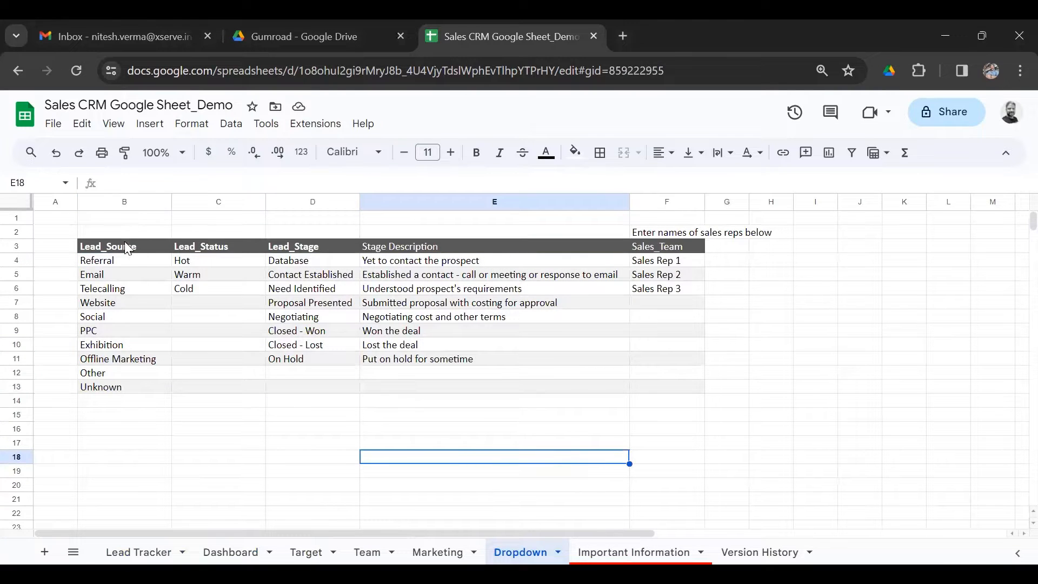
{"action": "left_click", "coordinate": [125, 260]}
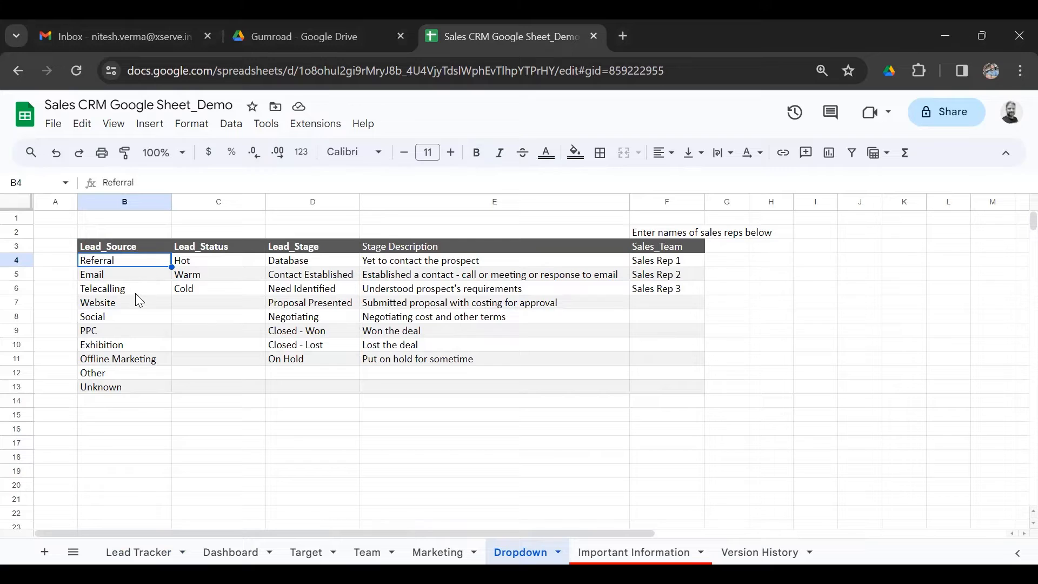
{"action": "mouse_move", "coordinate": [224, 267]}
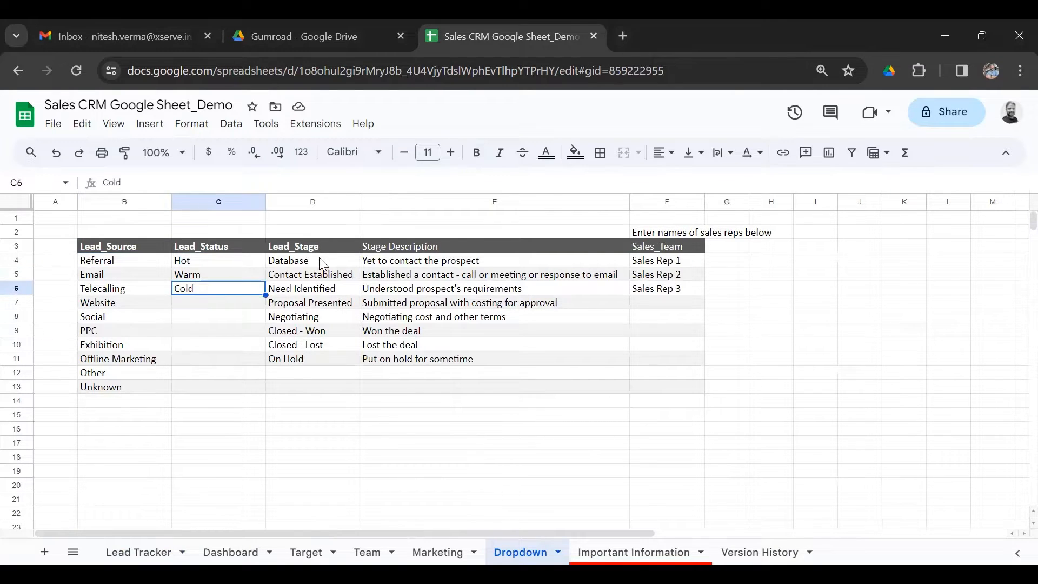
{"action": "left_click", "coordinate": [311, 261]}
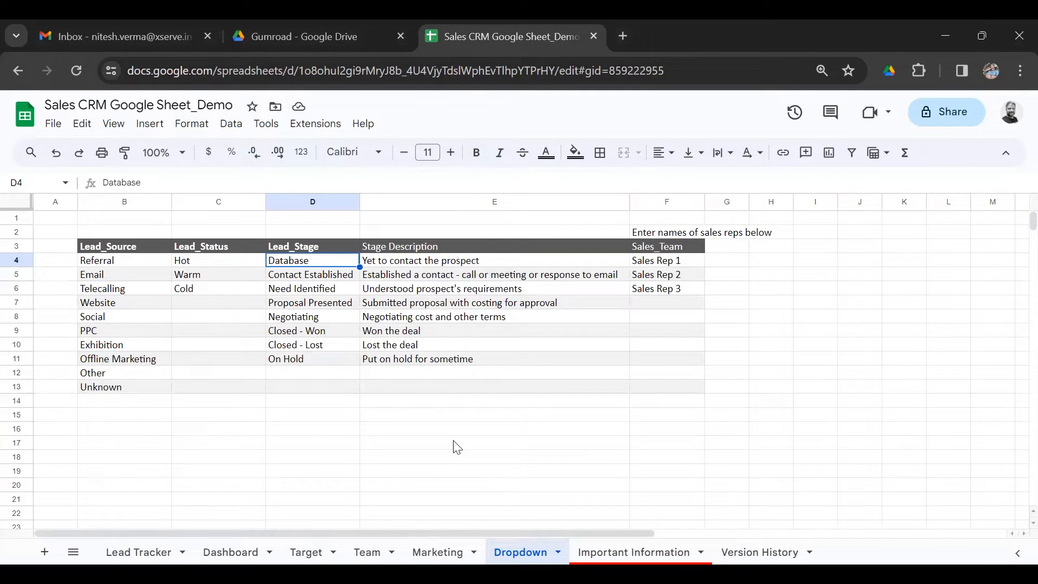
{"action": "left_click", "coordinate": [311, 287]}
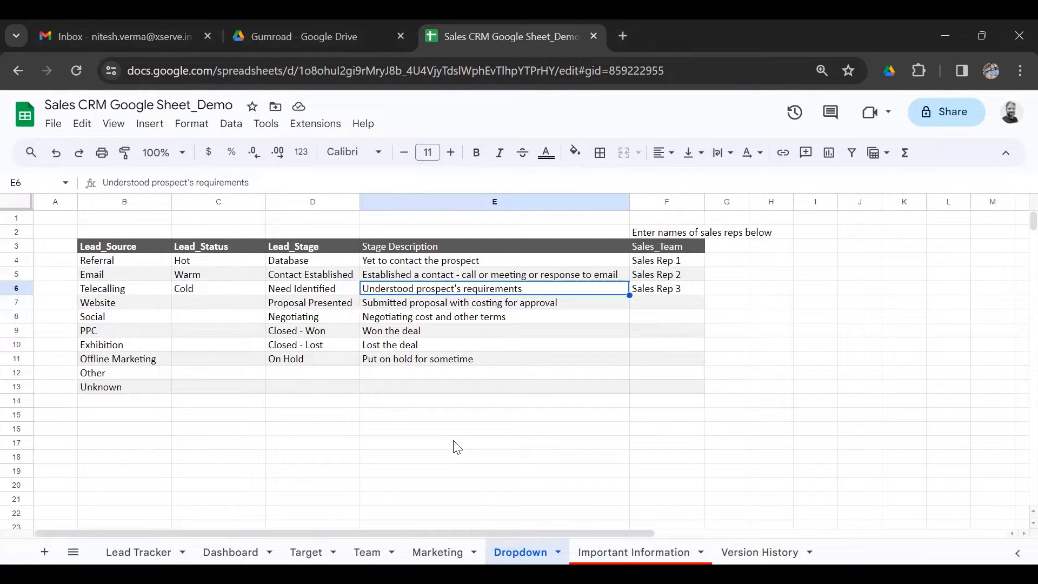
{"action": "left_click", "coordinate": [666, 288]}
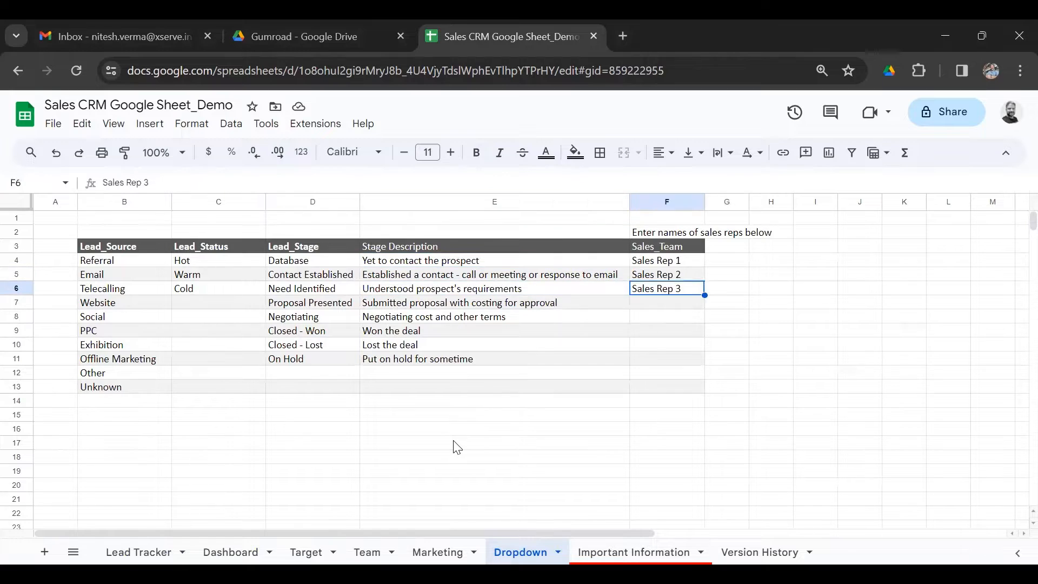
{"action": "left_click", "coordinate": [666, 261]}
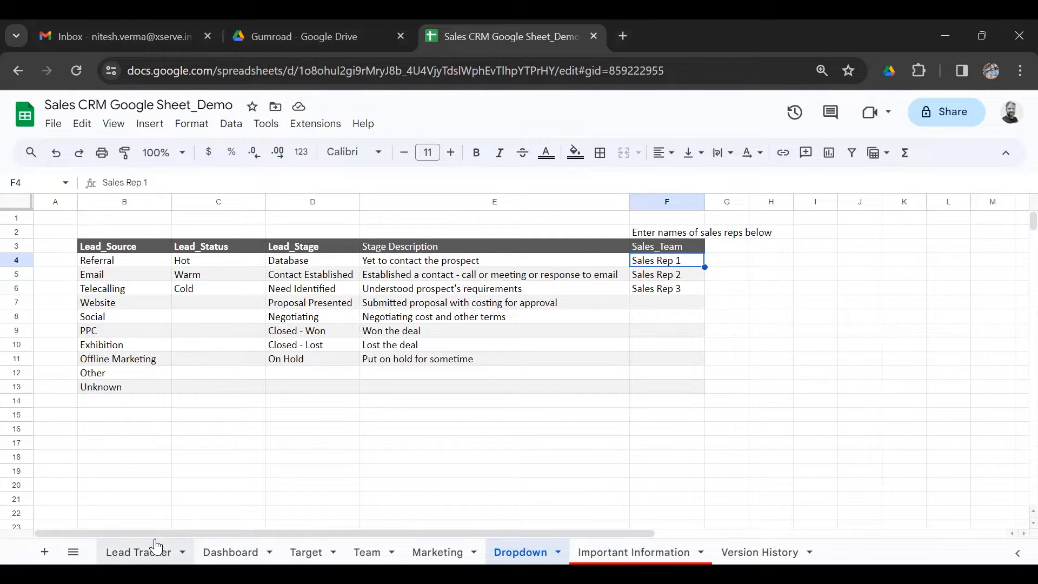
- Back on Lead Tracker, review TechVista's Lead Source dropdown choices without changing it
{"action": "left_click", "coordinate": [138, 551]}
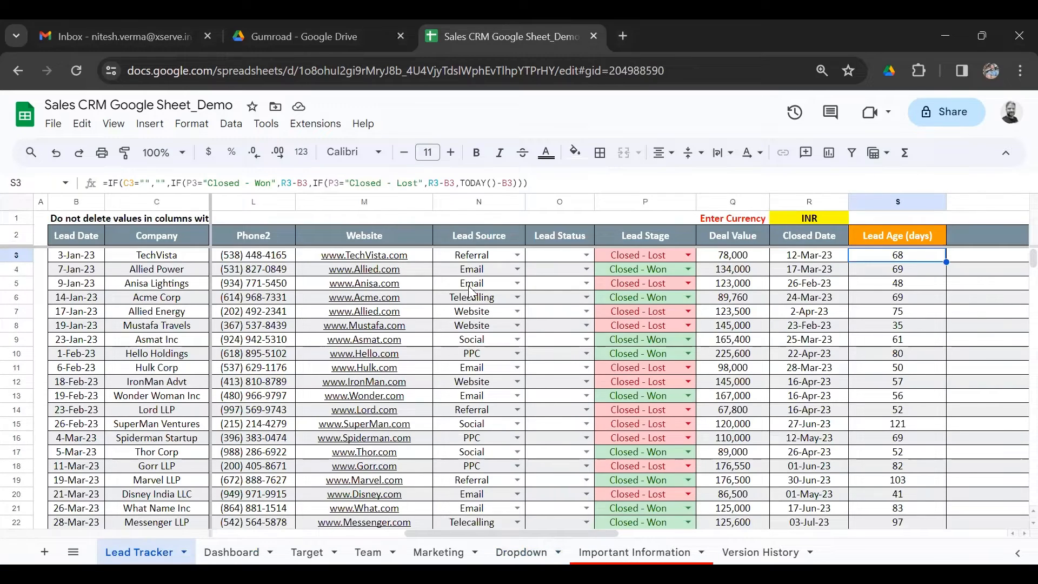
{"action": "left_click", "coordinate": [472, 269]}
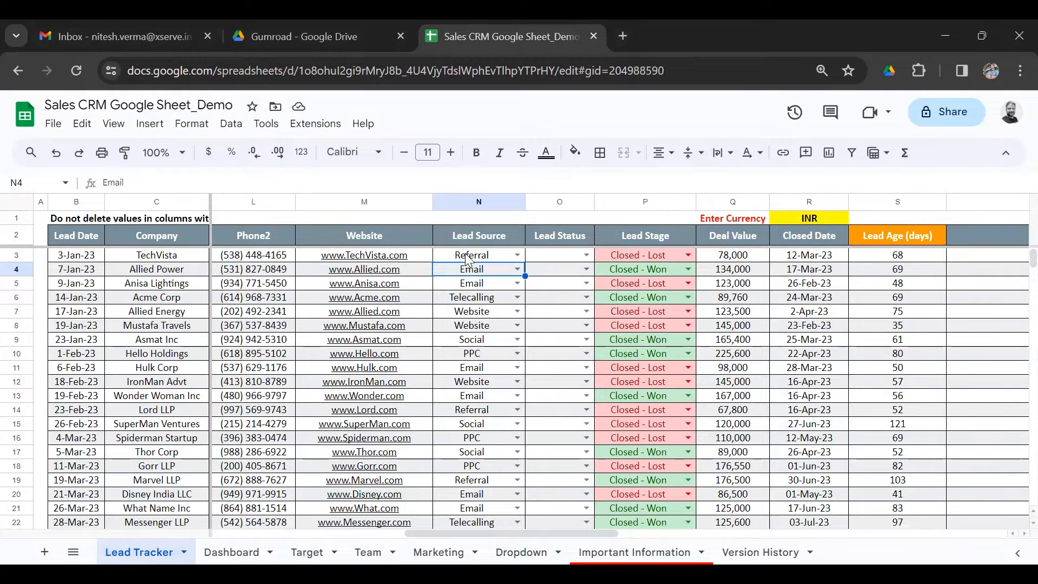
{"action": "left_click", "coordinate": [478, 256]}
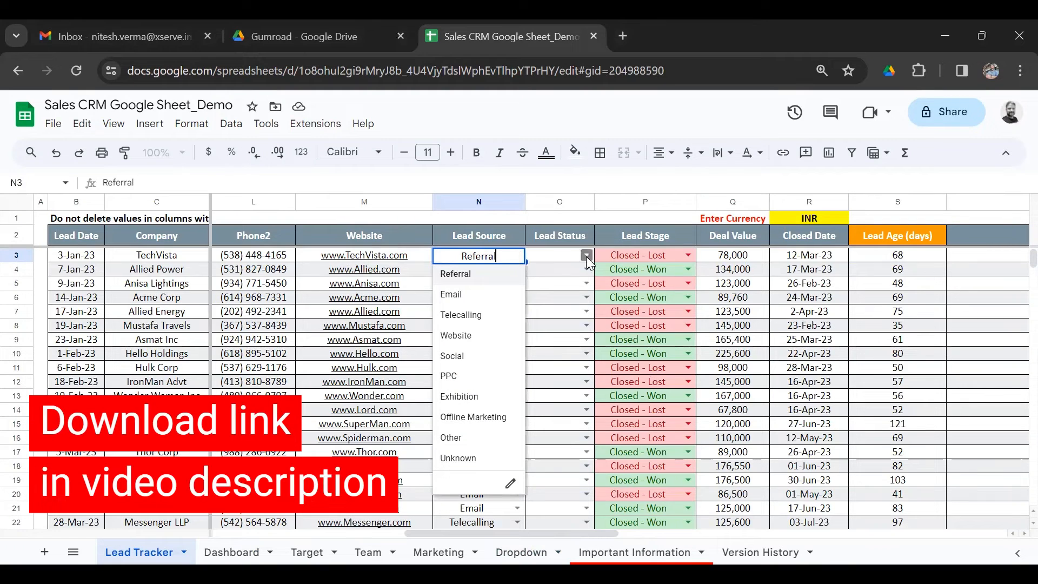
{"action": "left_click", "coordinate": [559, 255]}
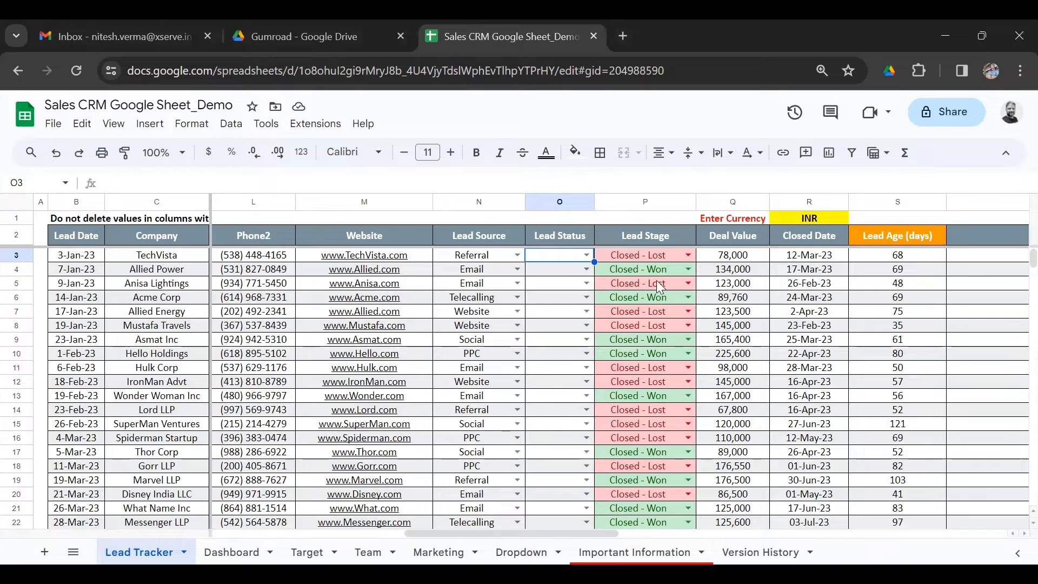
- Inspect TechVista's deal value, closed date and Adept Flow's deadline, then switch to the Dashboard sheet
{"action": "left_click", "coordinate": [732, 255]}
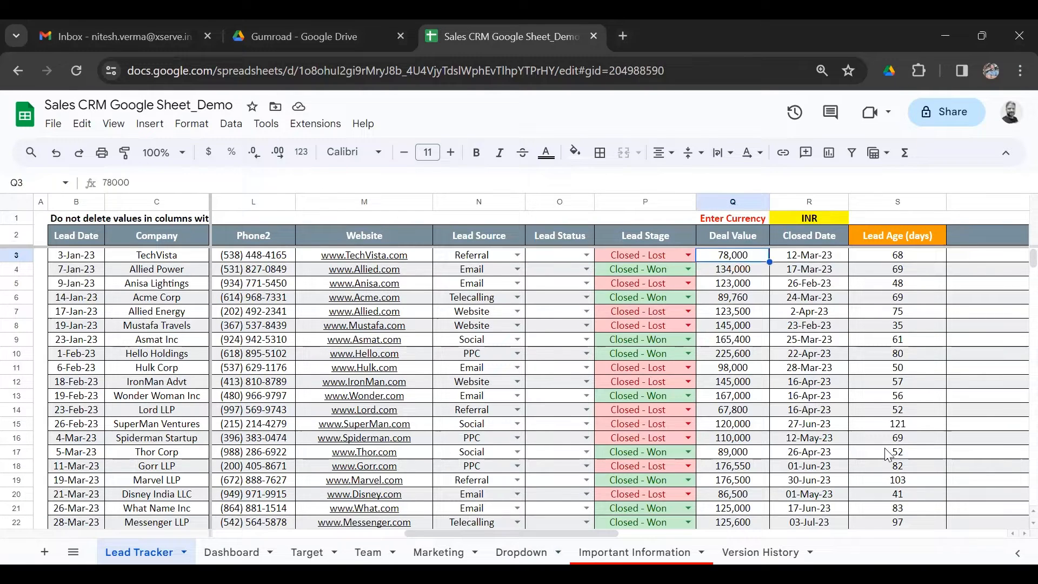
{"action": "left_click", "coordinate": [809, 256]}
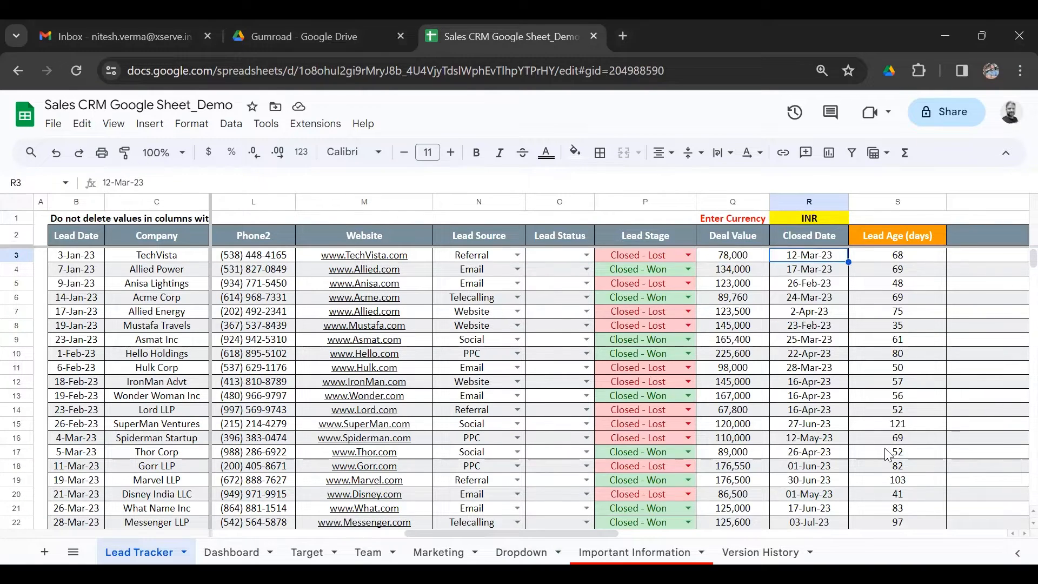
{"action": "scroll", "scroll_direction": "down", "scroll_amount": 3}
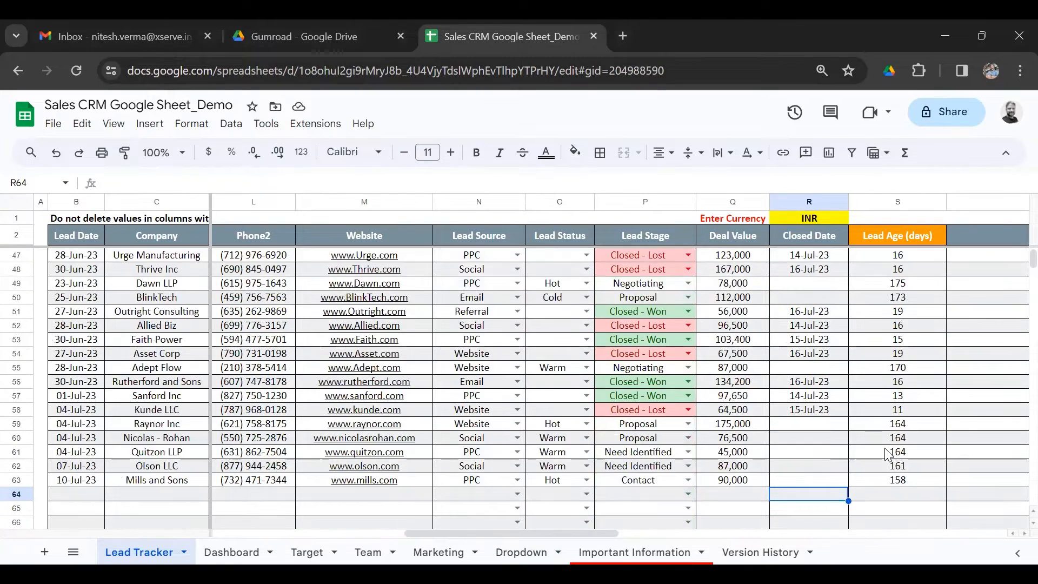
{"action": "left_click", "coordinate": [559, 368]}
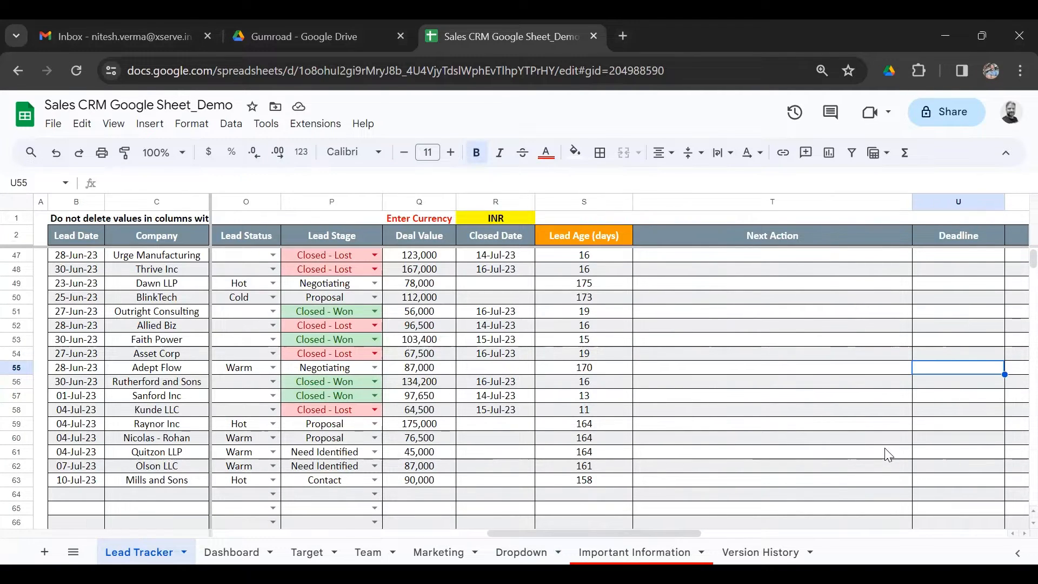
{"action": "scroll", "scroll_direction": "right", "scroll_amount": 3}
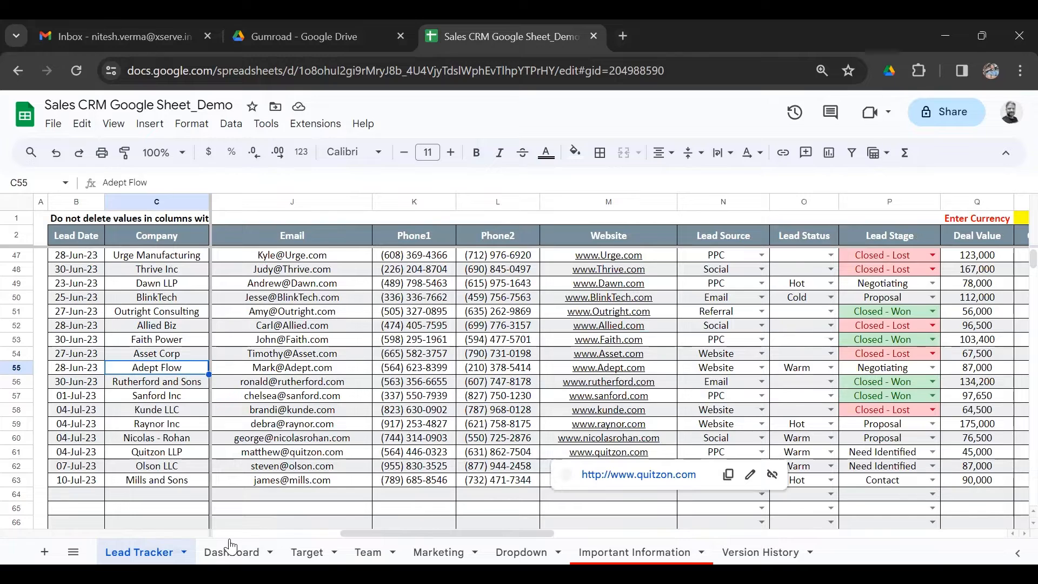
{"action": "left_click", "coordinate": [229, 551]}
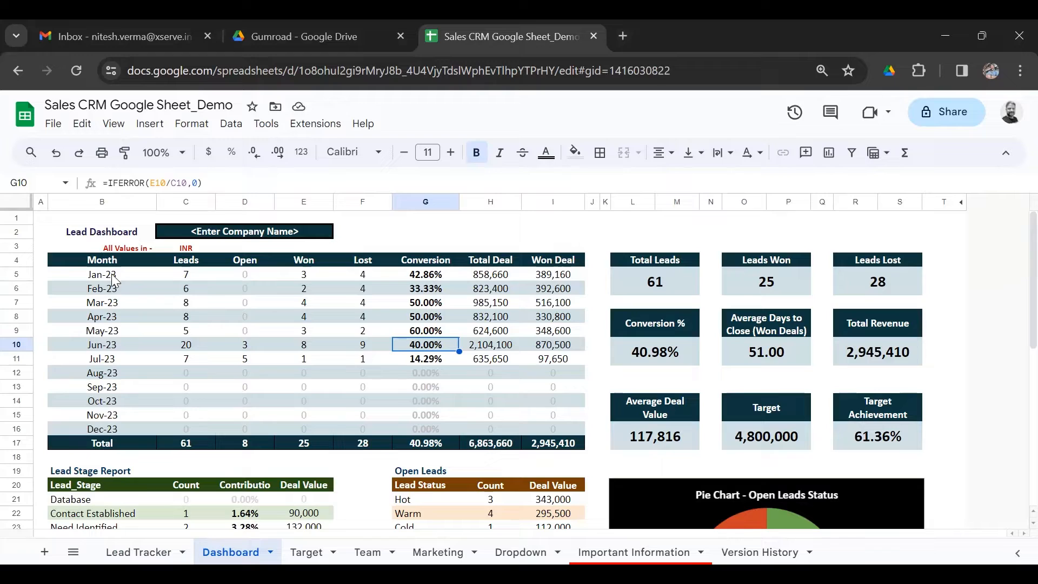
{"action": "left_click", "coordinate": [102, 274]}
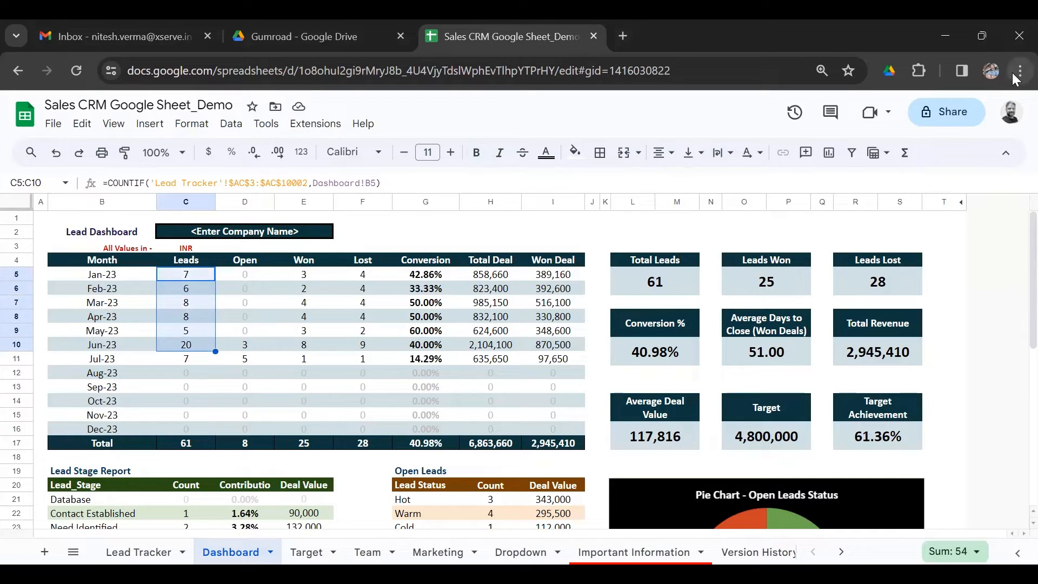
{"action": "left_click", "coordinate": [1019, 71]}
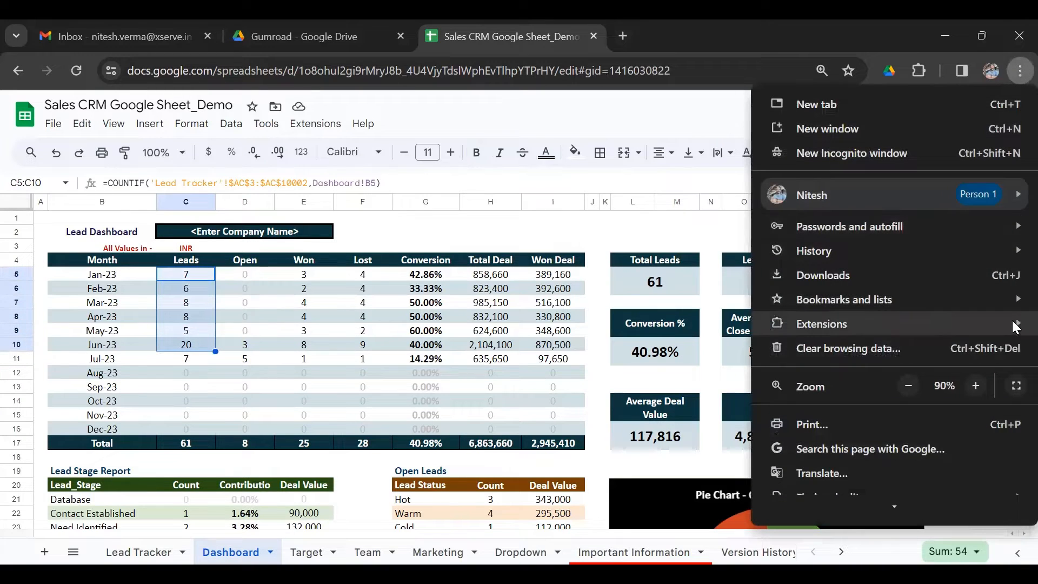
{"action": "left_click", "coordinate": [975, 385]}
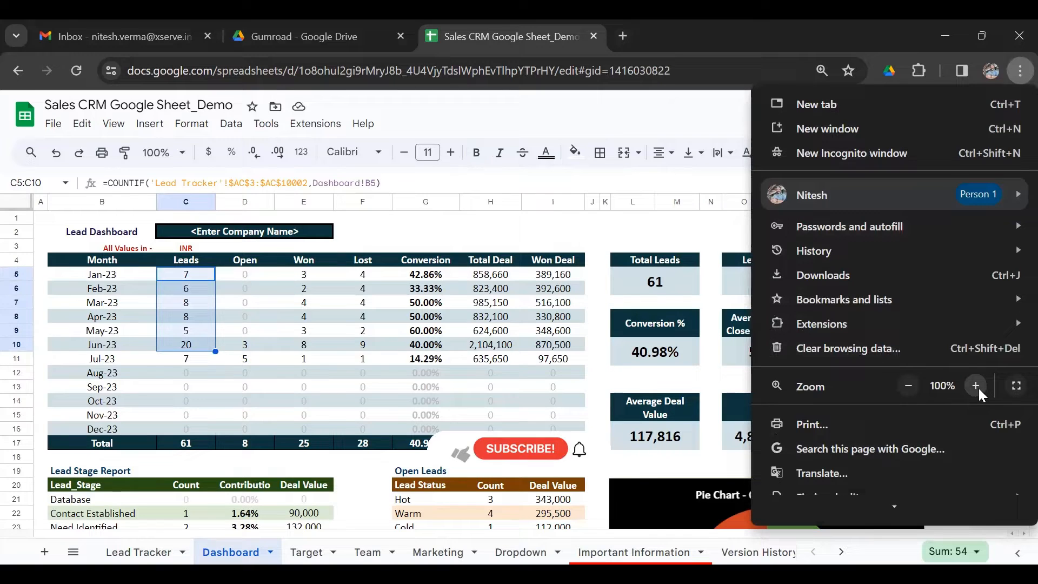
{"action": "left_click", "coordinate": [975, 385]}
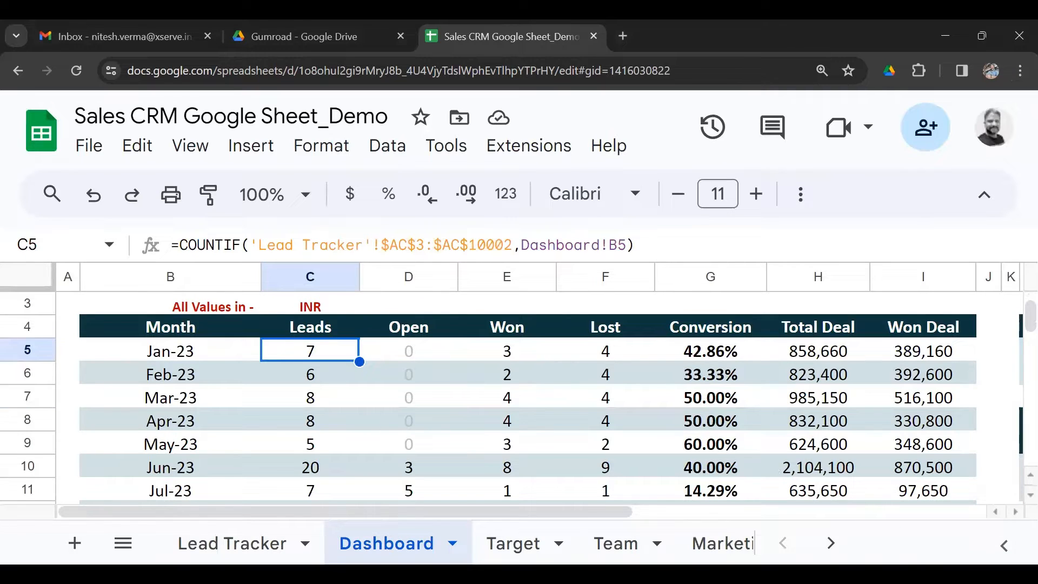
{"action": "left_click", "coordinate": [310, 421]}
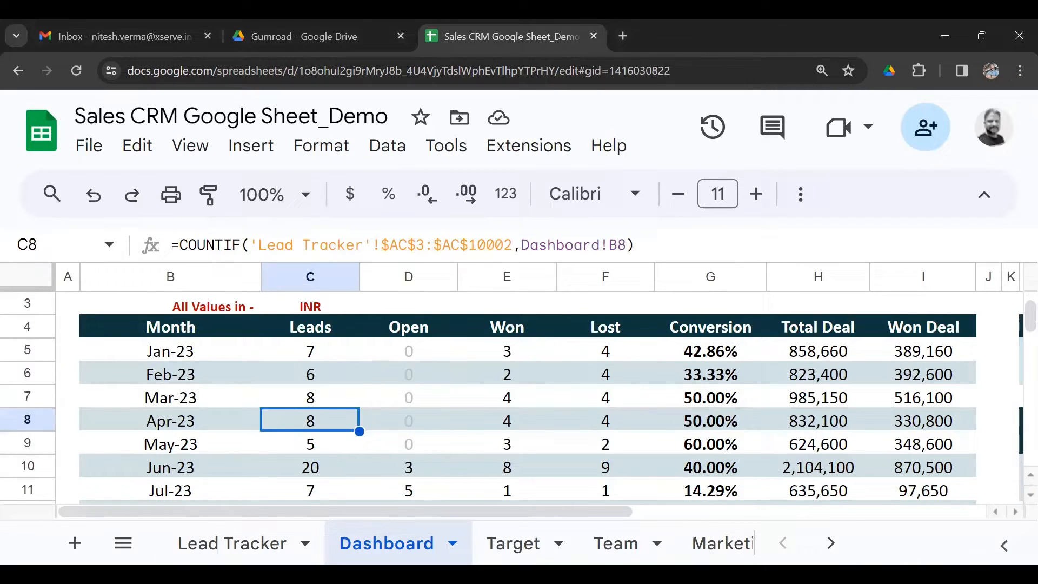
{"action": "left_click", "coordinate": [506, 351]}
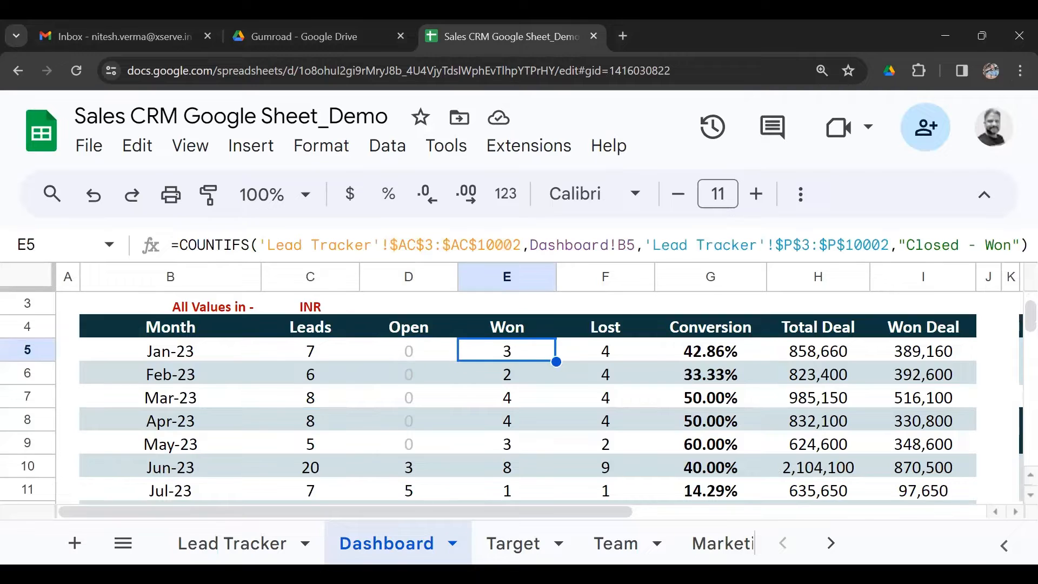
{"action": "left_click", "coordinate": [710, 351]}
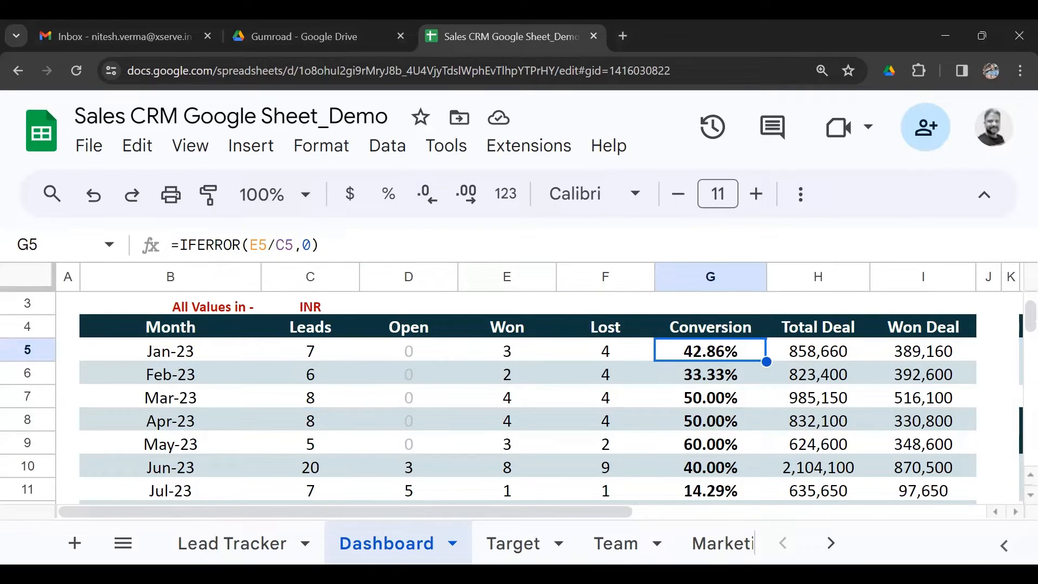
{"action": "left_click", "coordinate": [817, 351]}
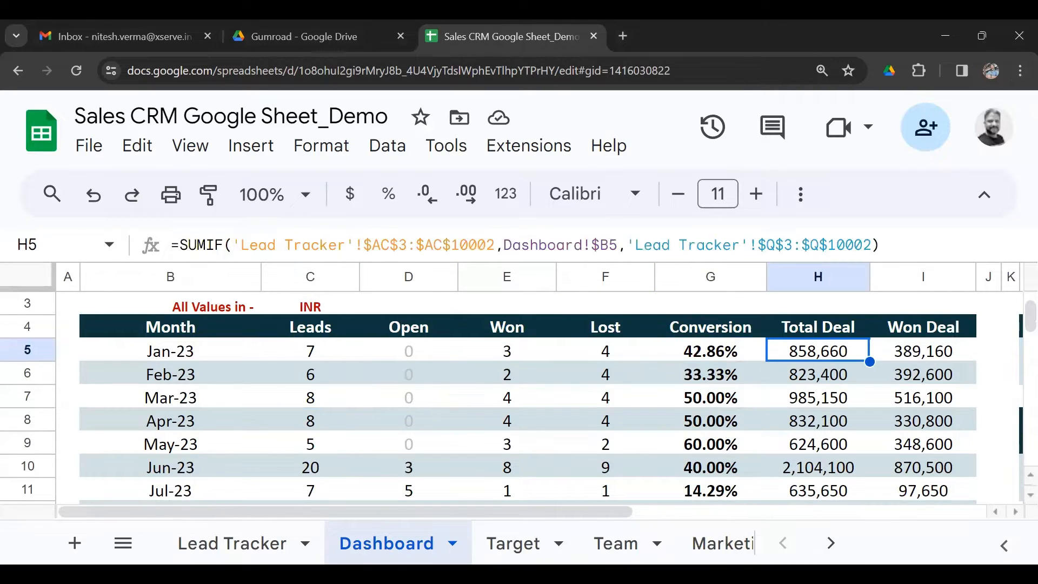
{"action": "left_click", "coordinate": [1009, 351]}
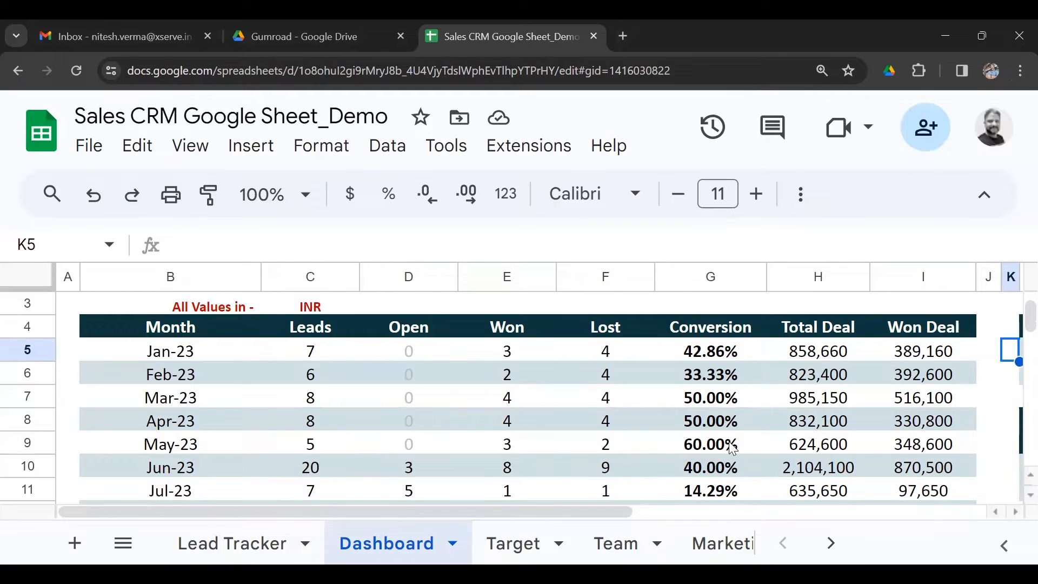
{"action": "left_click", "coordinate": [1019, 71]}
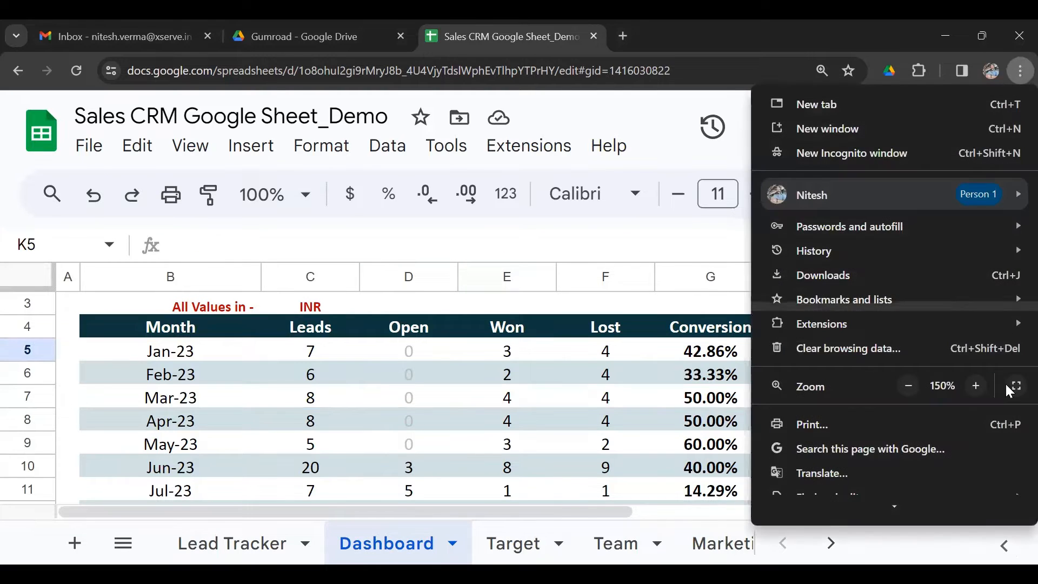
{"action": "left_click", "coordinate": [907, 385]}
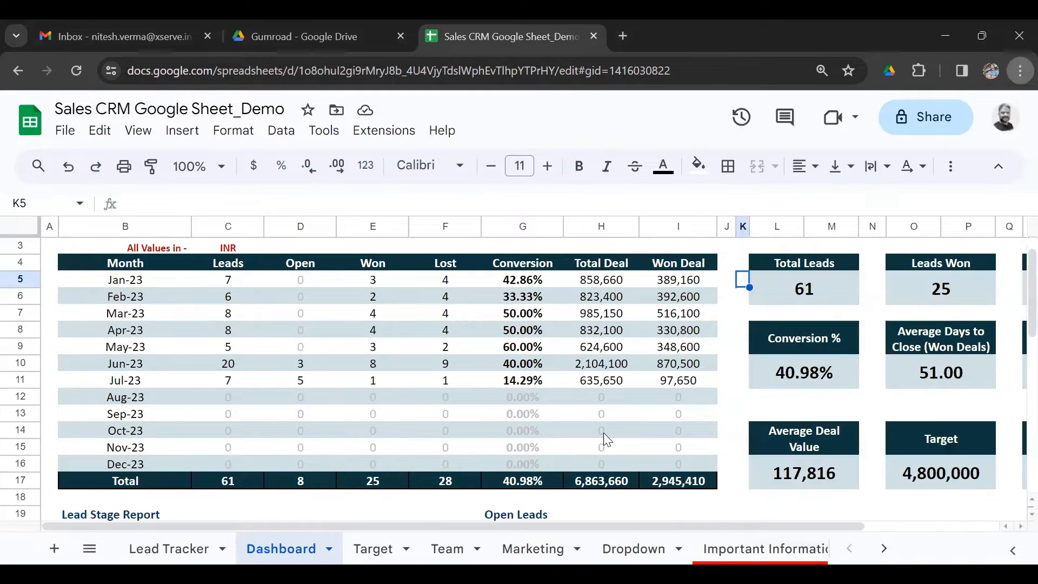
{"action": "left_click_drag", "start_coordinate": [523, 278], "coordinate": [522, 363]}
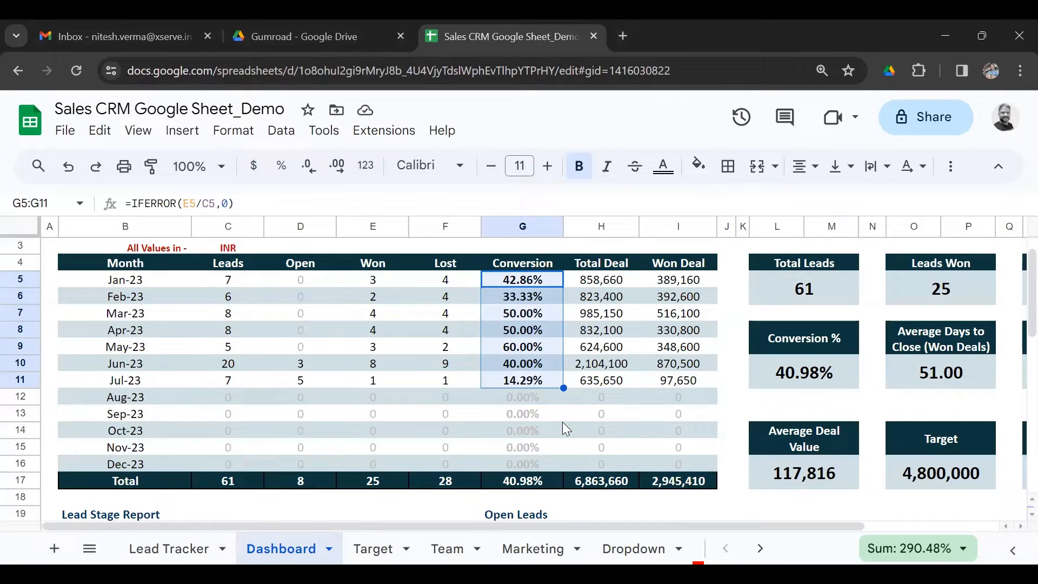
{"action": "left_click", "coordinate": [600, 279]}
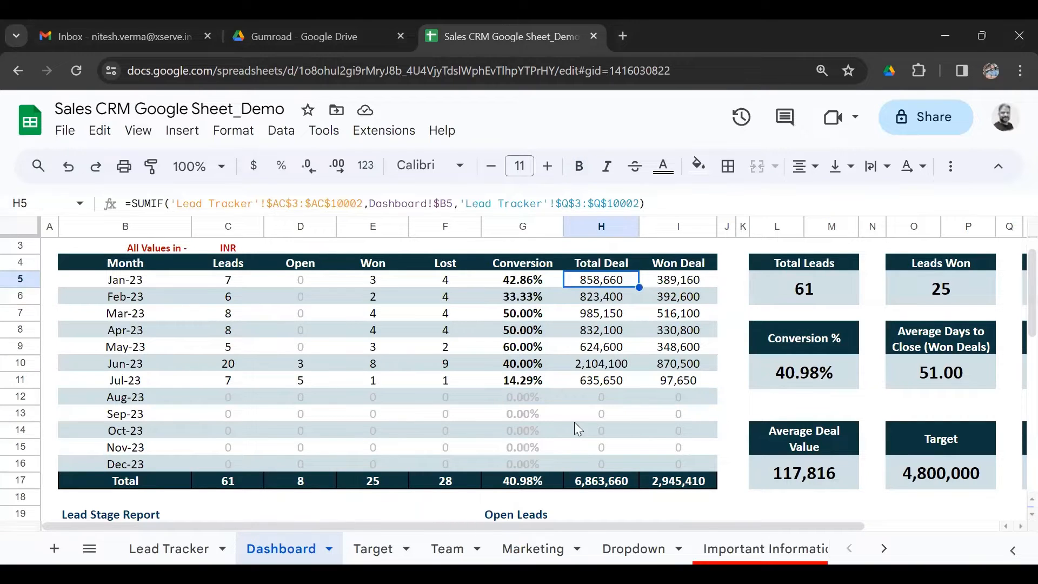
{"action": "scroll", "scroll_direction": "right", "scroll_amount": 3}
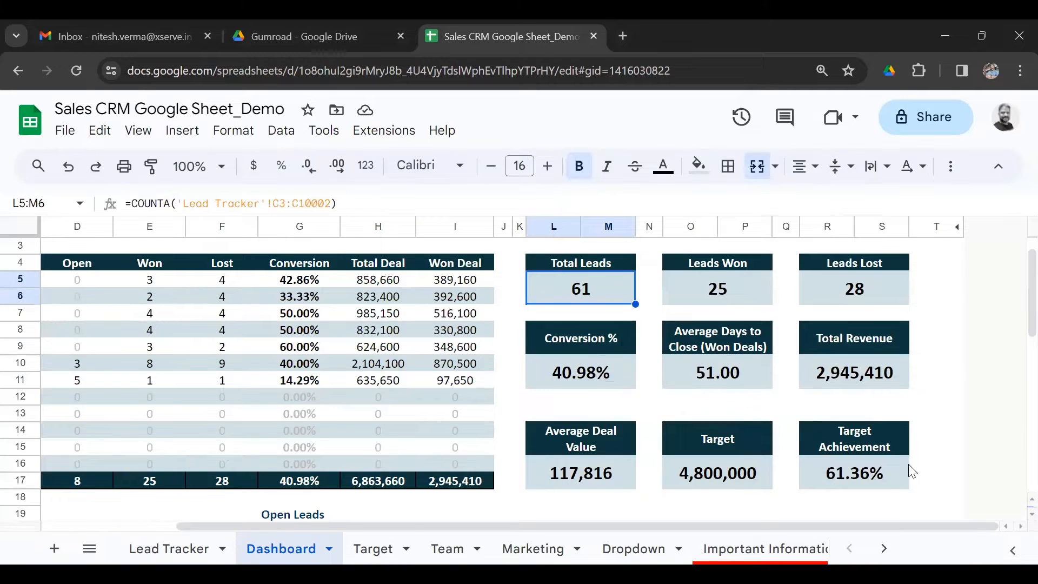
{"action": "left_click", "coordinate": [715, 288]}
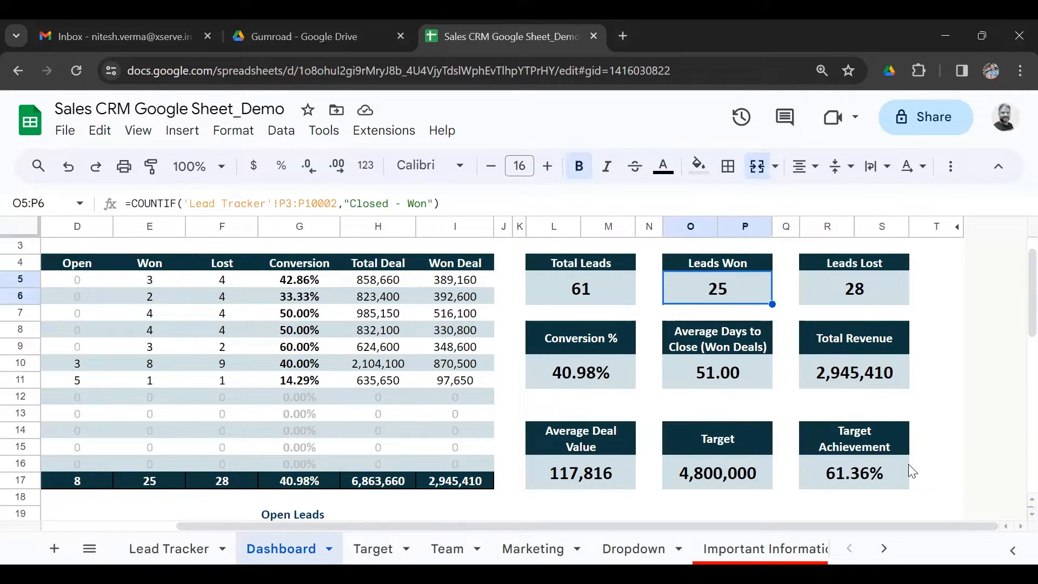
{"action": "left_click", "coordinate": [853, 288]}
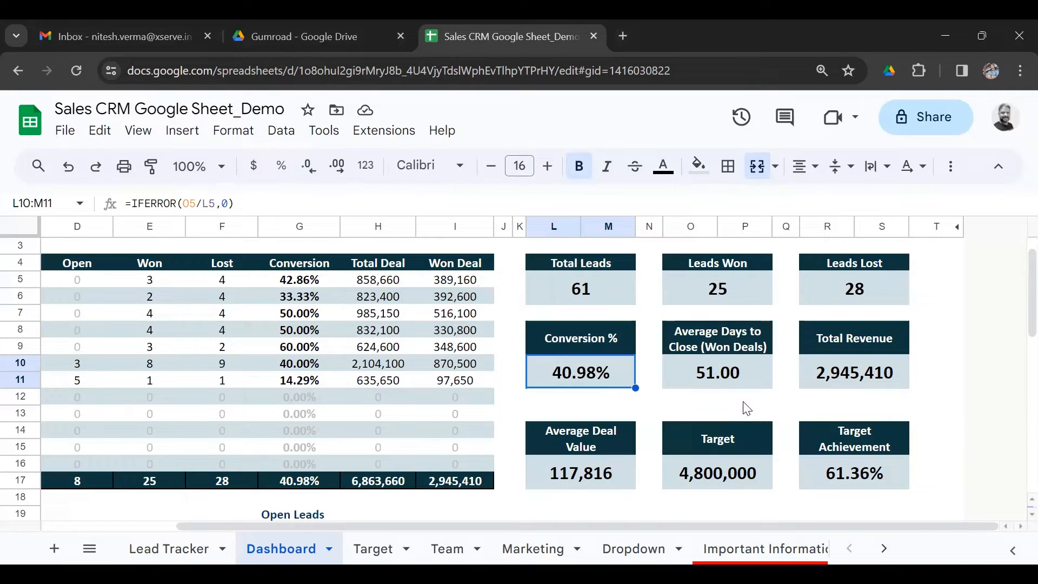
{"action": "left_click", "coordinate": [715, 372]}
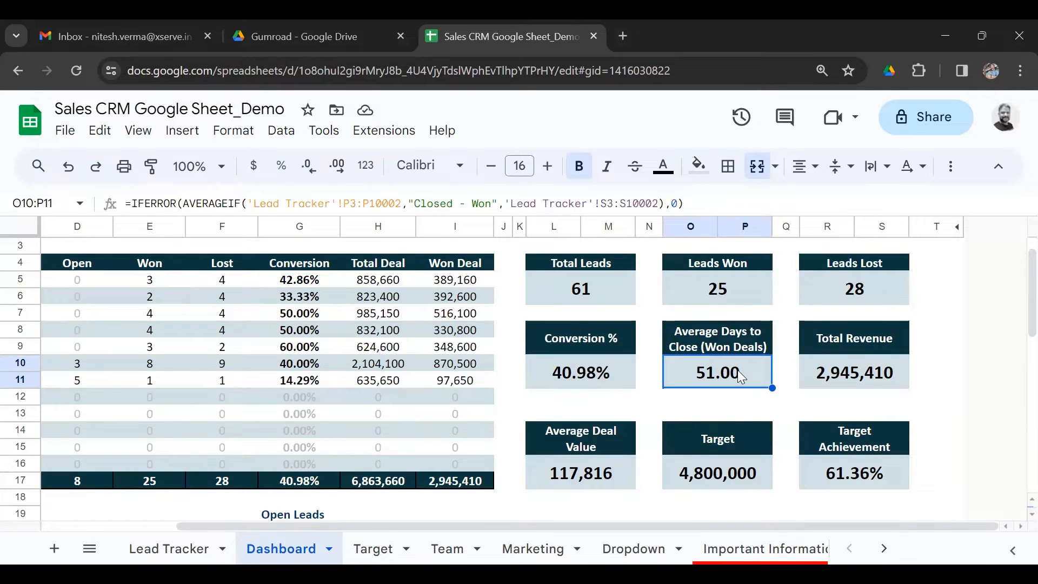
{"action": "left_click", "coordinate": [854, 372]}
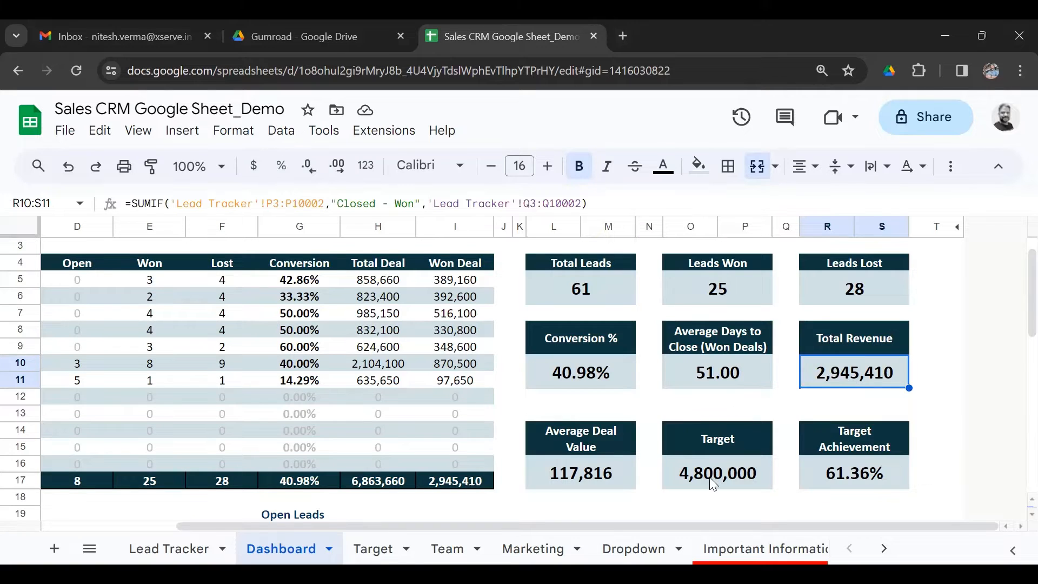
{"action": "left_click", "coordinate": [716, 472]}
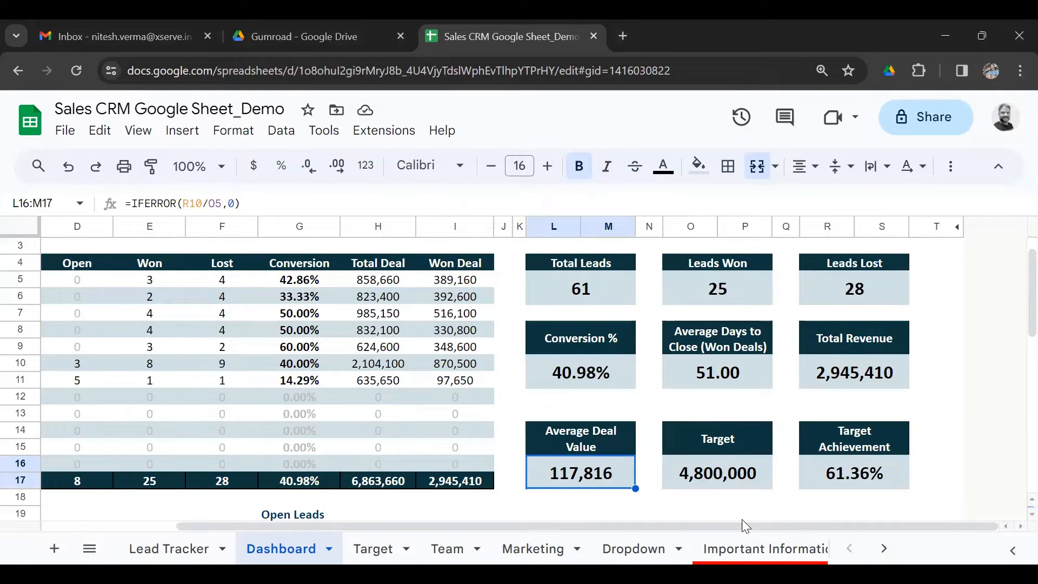
{"action": "scroll", "scroll_direction": "left", "scroll_amount": 3}
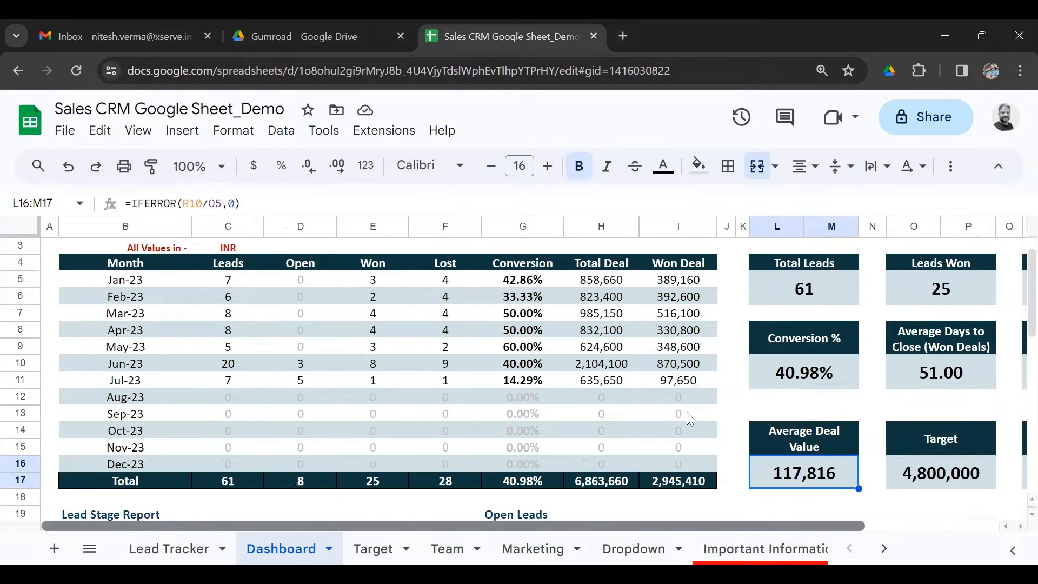
{"action": "mouse_move", "coordinate": [751, 395]}
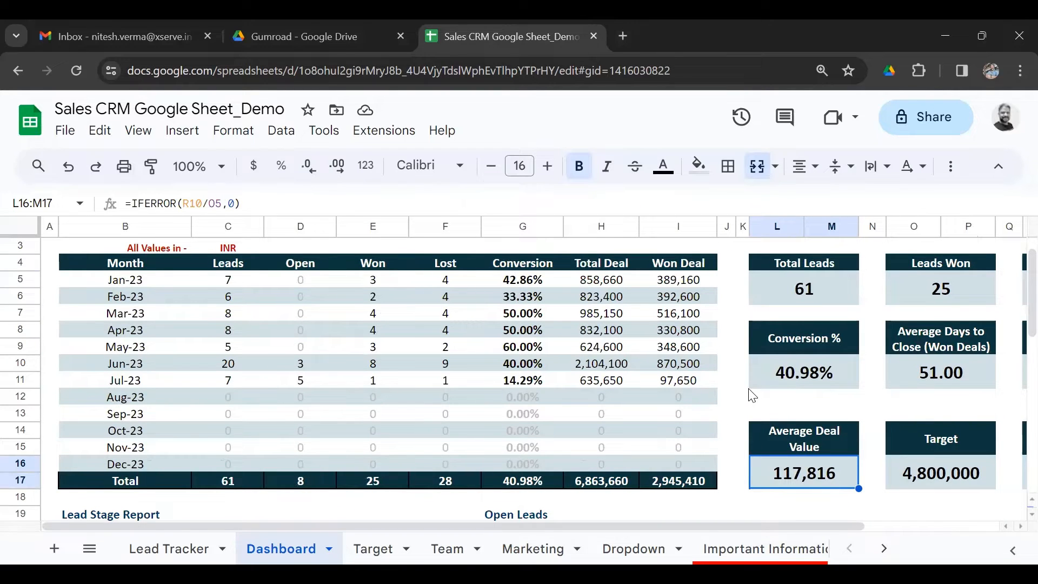
{"action": "scroll", "scroll_direction": "down", "scroll_amount": 3}
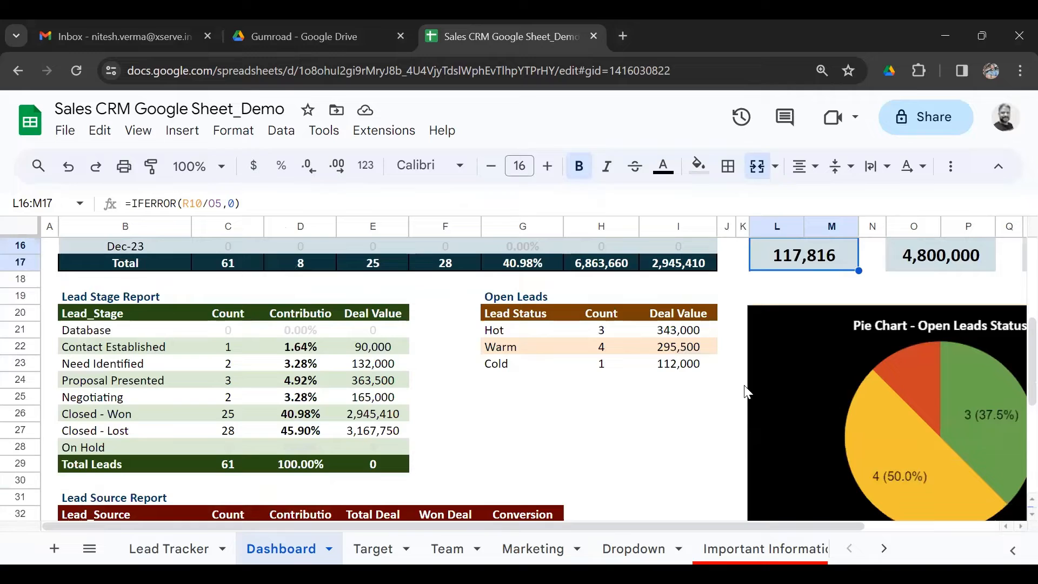
{"action": "mouse_move", "coordinate": [695, 401]}
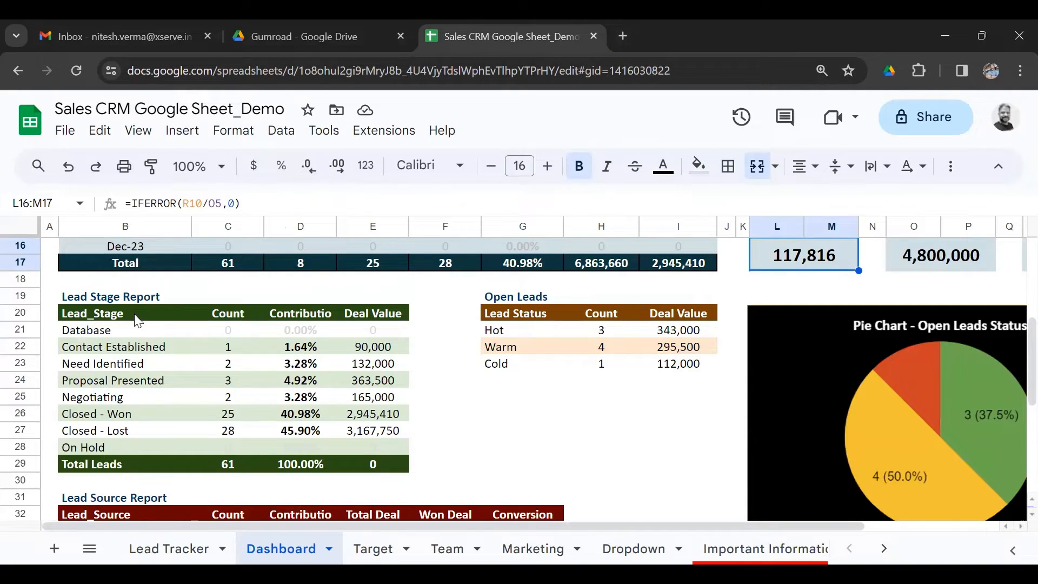
{"action": "left_click_drag", "start_coordinate": [229, 346], "coordinate": [228, 397]}
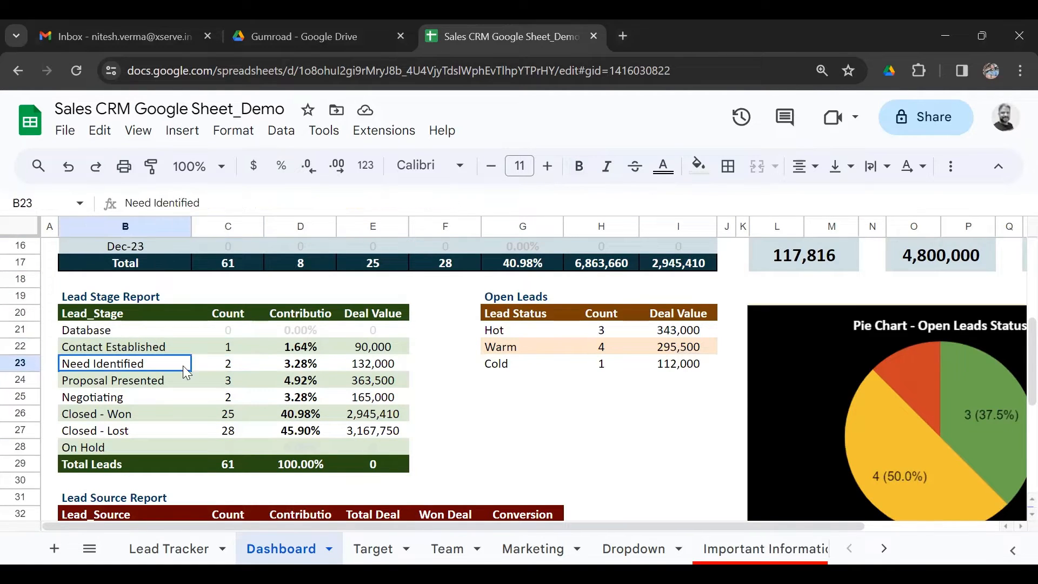
{"action": "left_click", "coordinate": [228, 363]}
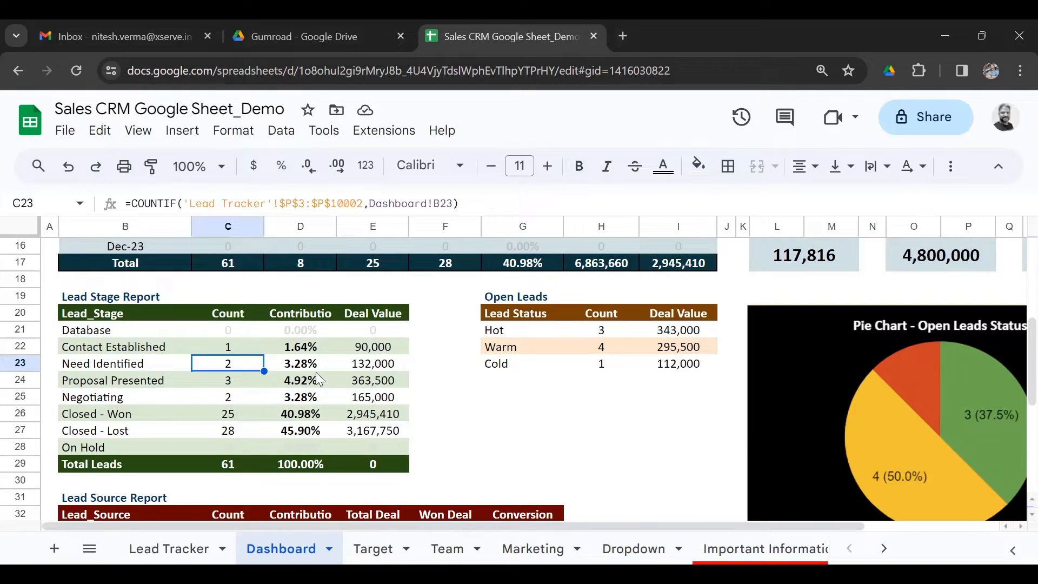
{"action": "left_click", "coordinate": [522, 413]}
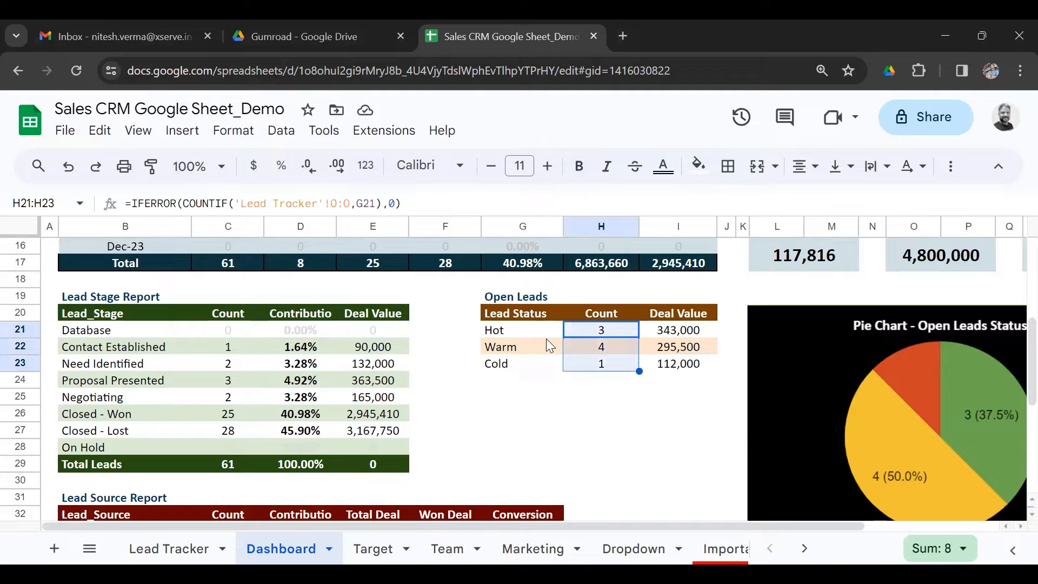
{"action": "mouse_move", "coordinate": [597, 452]}
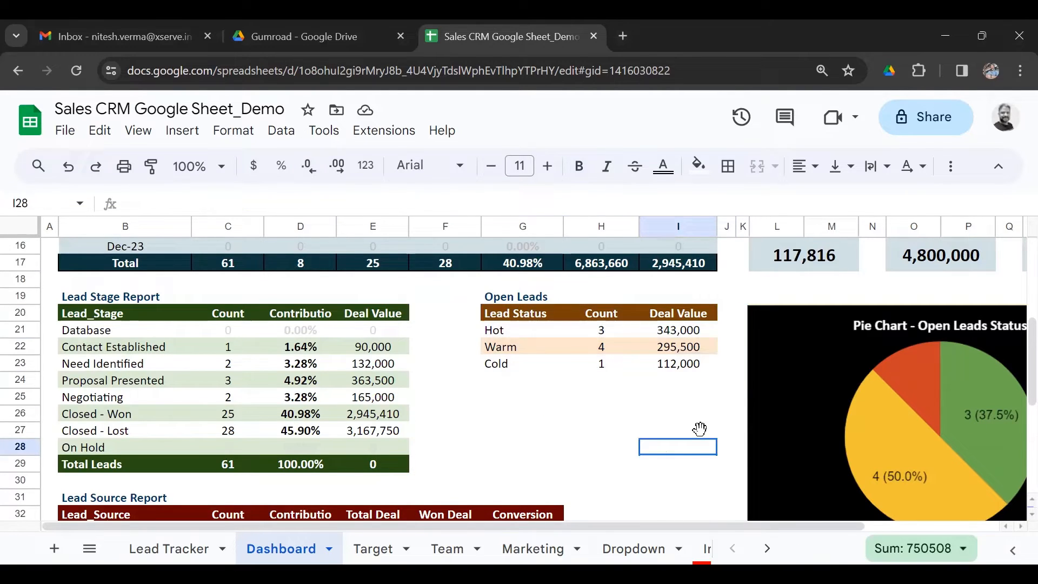
{"action": "scroll", "scroll_direction": "down", "scroll_amount": 3}
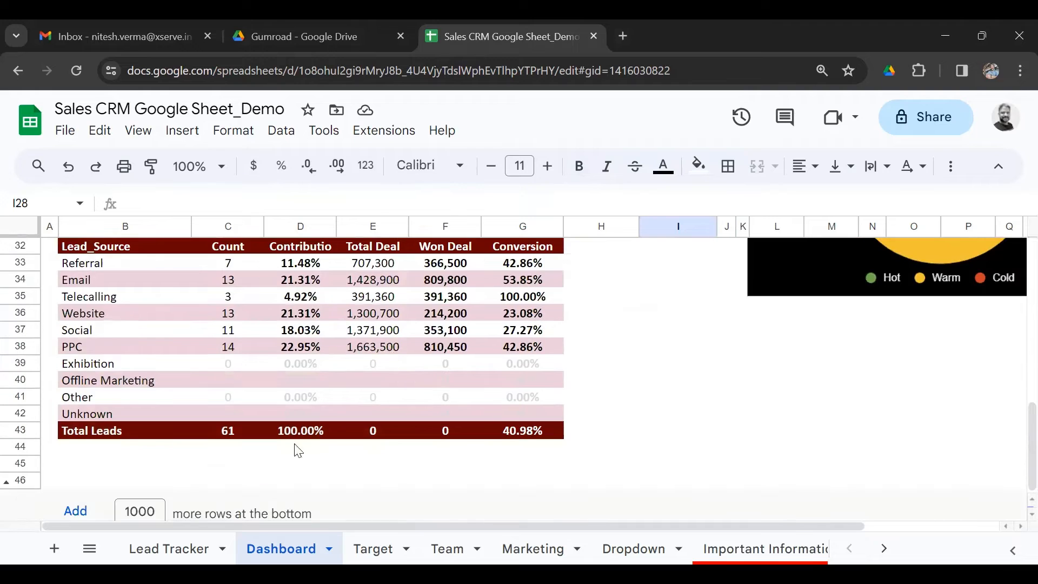
{"action": "mouse_move", "coordinate": [450, 393]}
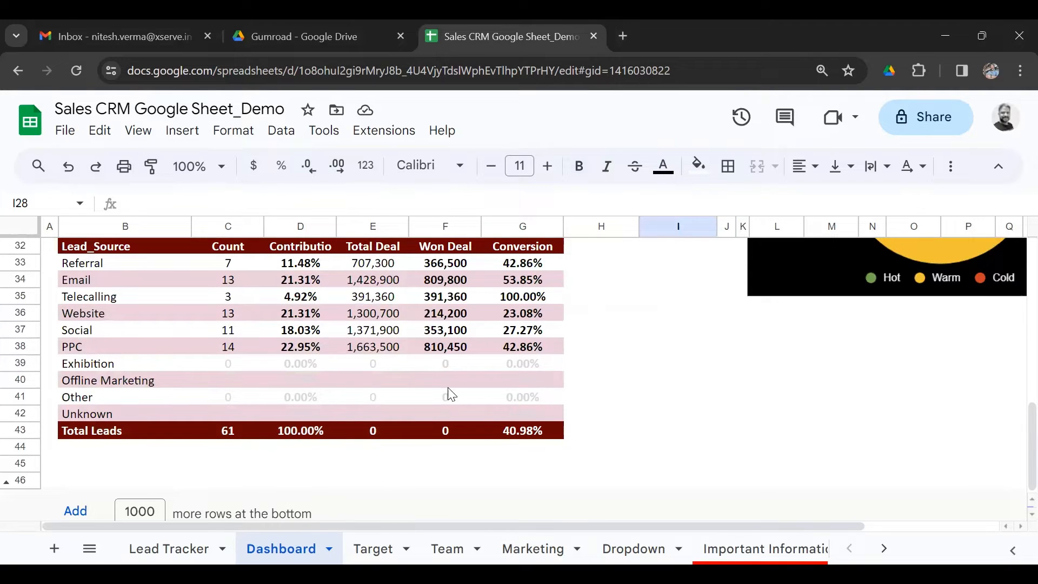
{"action": "left_click", "coordinate": [124, 263]}
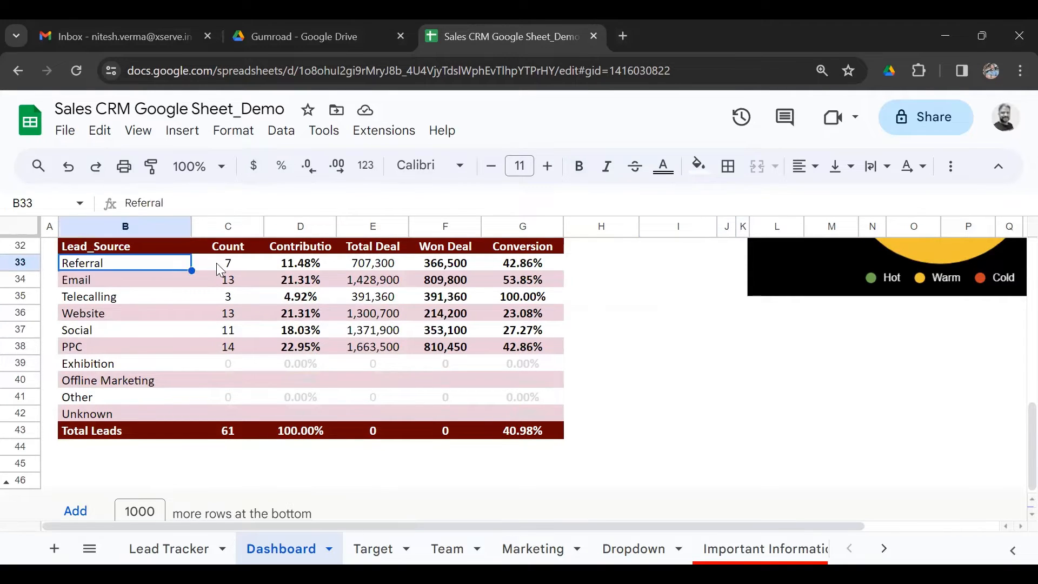
{"action": "left_click", "coordinate": [228, 263]}
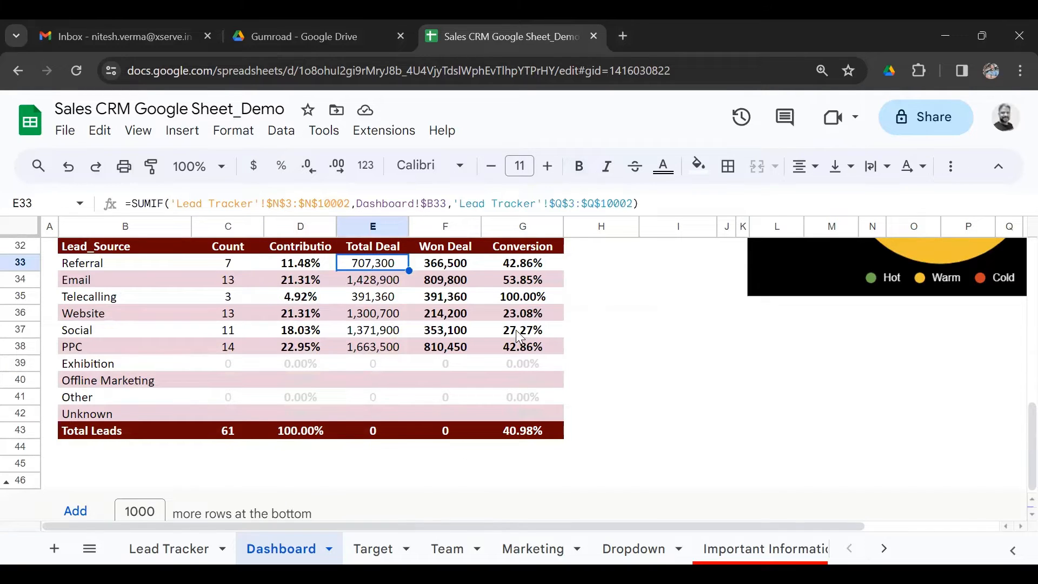
{"action": "left_click", "coordinate": [445, 263]}
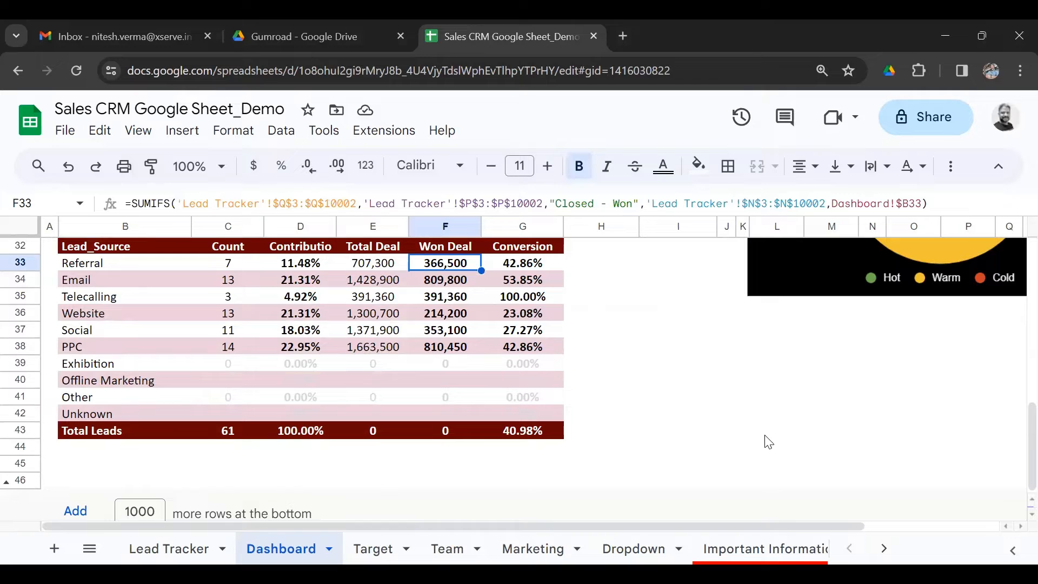
{"action": "left_click", "coordinate": [523, 263]}
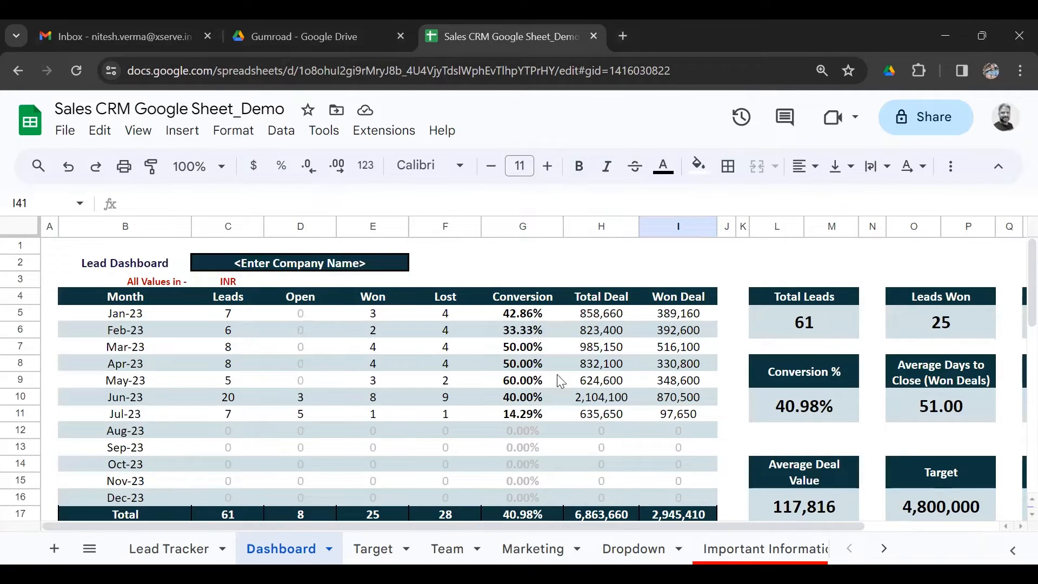
{"action": "scroll", "scroll_direction": "down", "scroll_amount": 3}
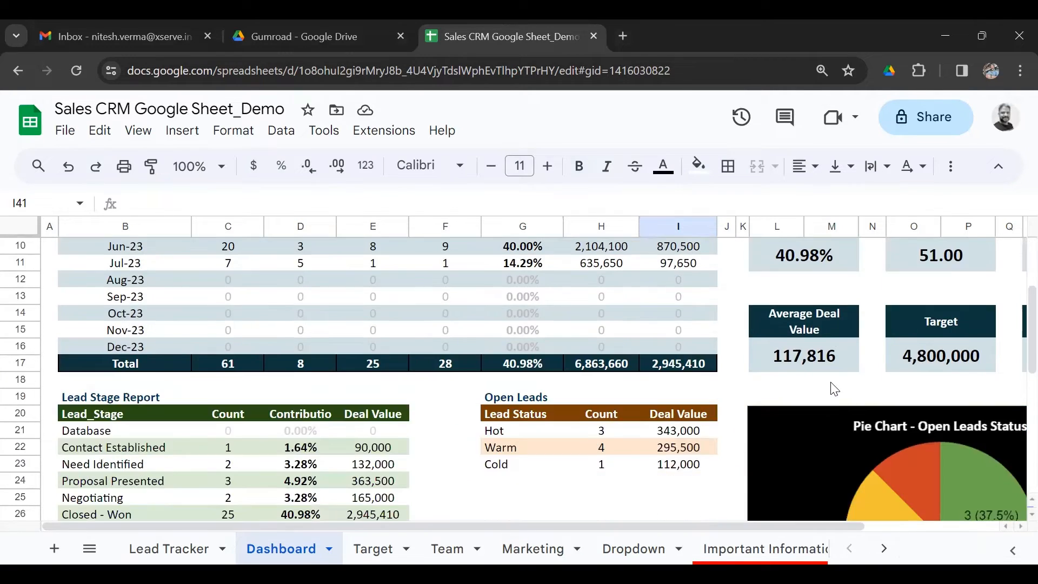
{"action": "scroll", "scroll_direction": "down", "scroll_amount": 3}
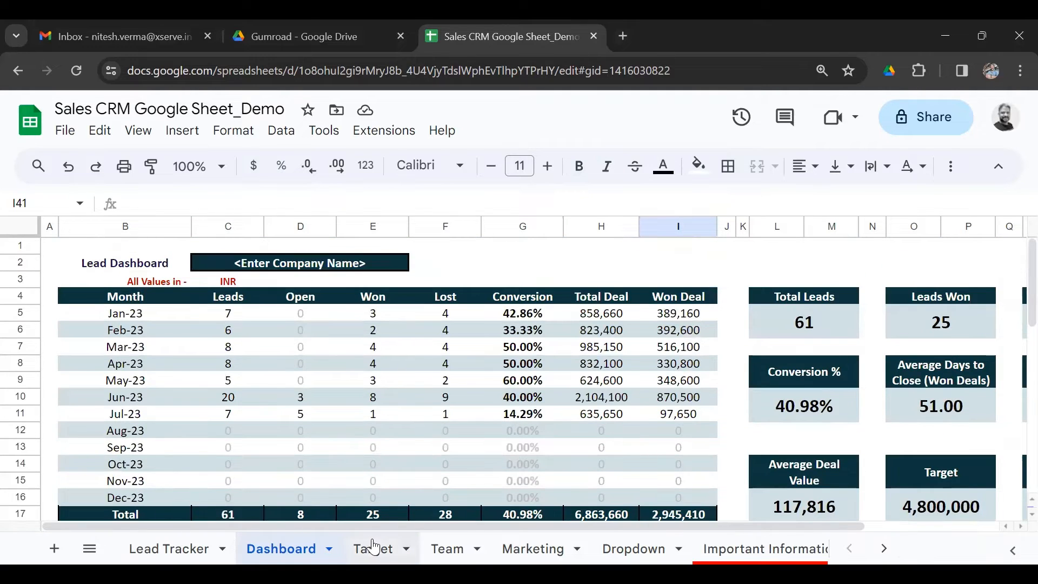
- On the Target sheet, check the Jan-23 and Mar-23 sales target values
{"action": "left_click", "coordinate": [373, 548]}
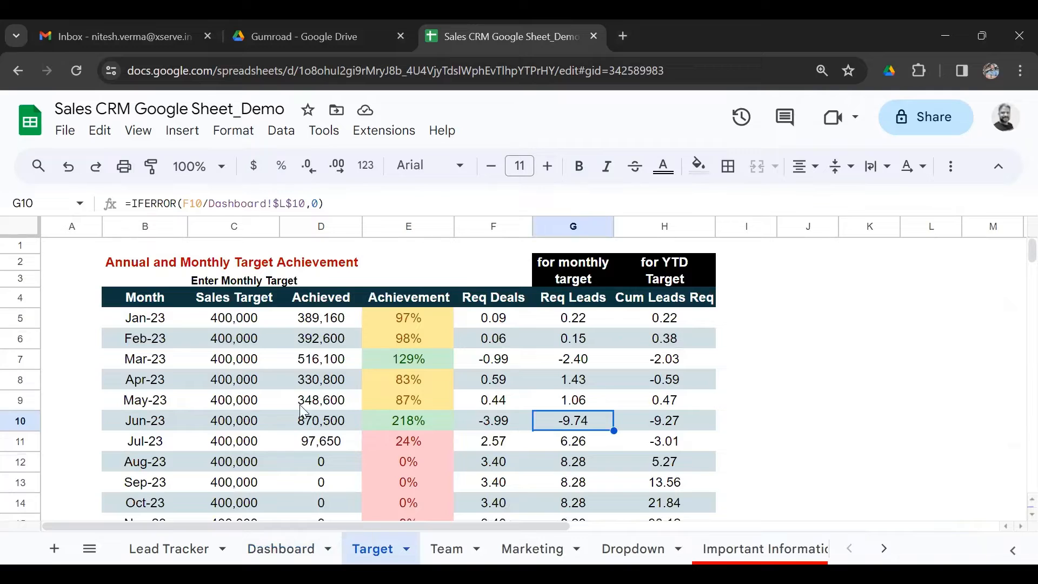
{"action": "left_click", "coordinate": [233, 316]}
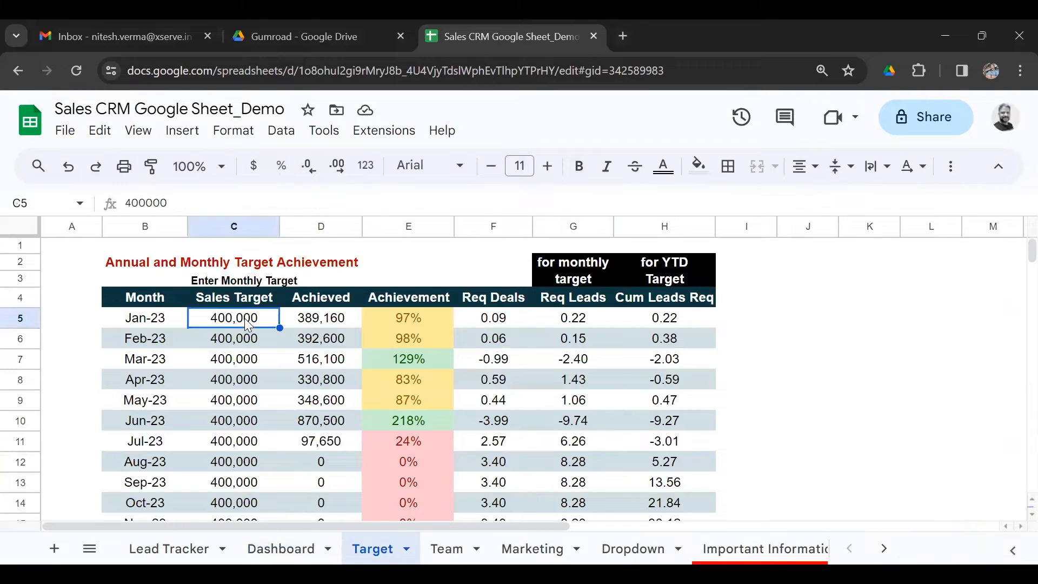
{"action": "left_click", "coordinate": [233, 358]}
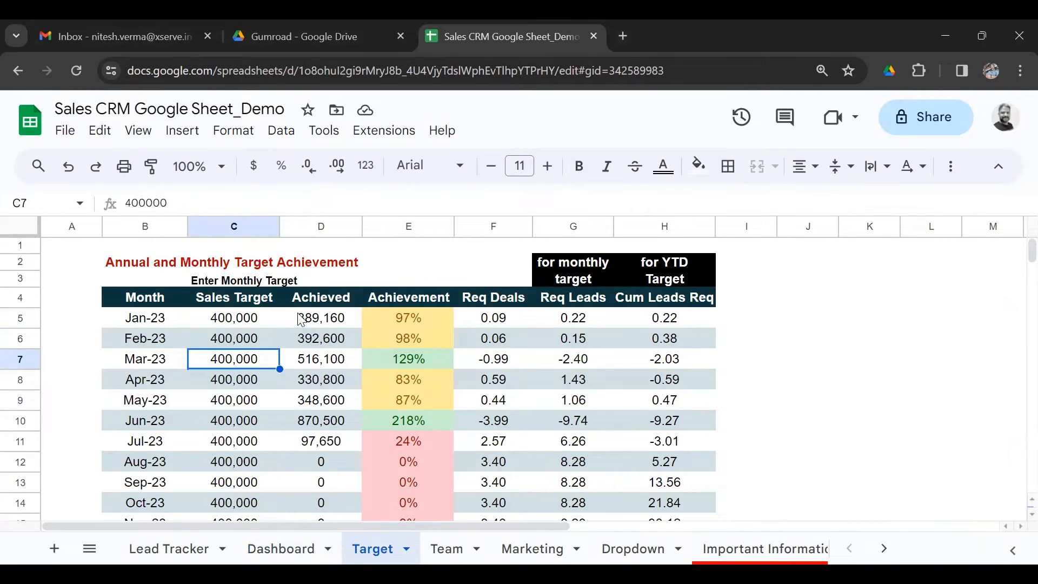
- Inspect the Jan-23 Achieved formula and the Aug-23 Req Deals formula
{"action": "left_click", "coordinate": [321, 318]}
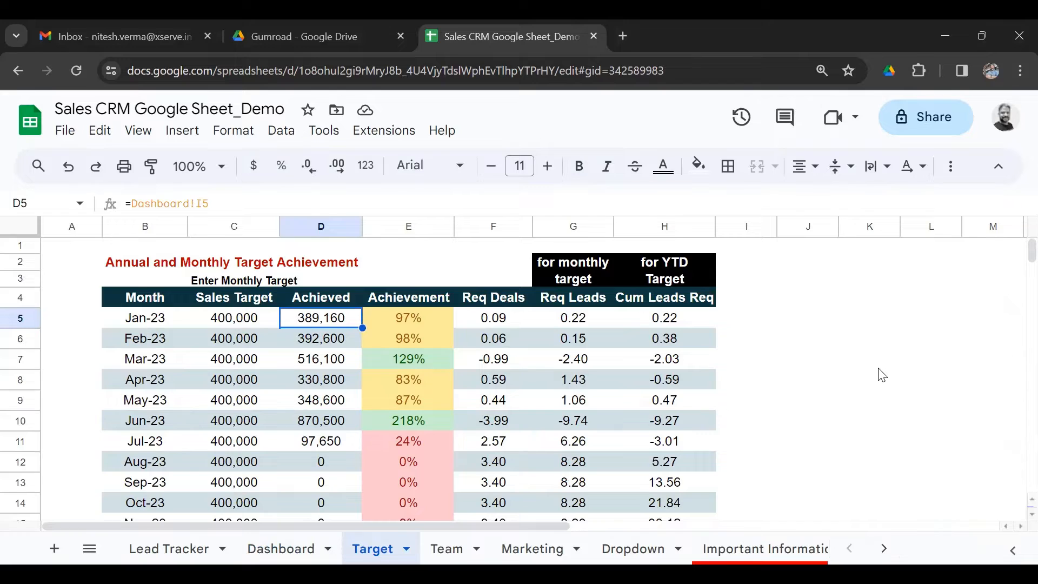
{"action": "scroll", "scroll_direction": "down", "scroll_amount": 3}
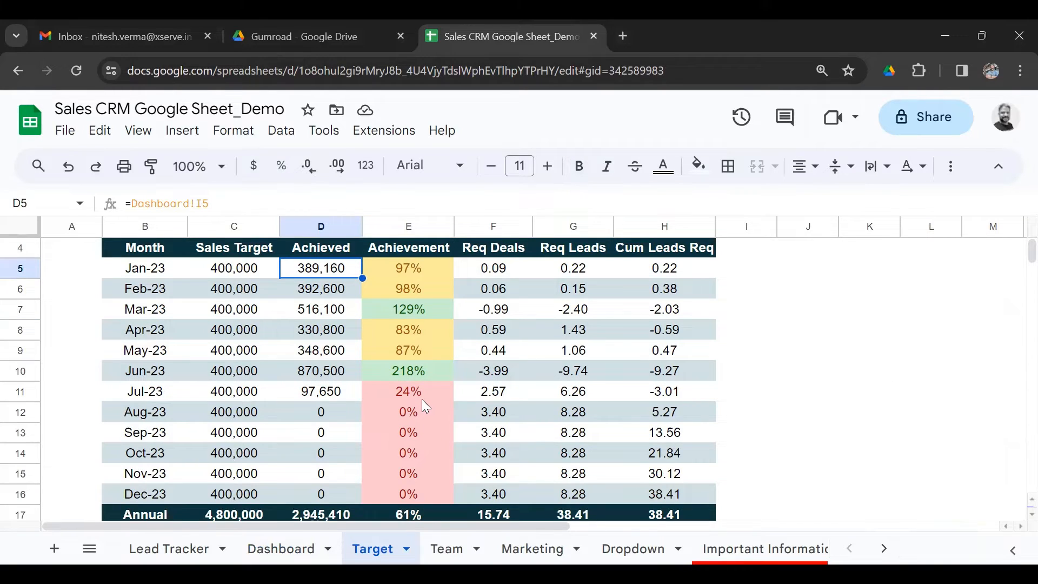
{"action": "mouse_move", "coordinate": [408, 393]}
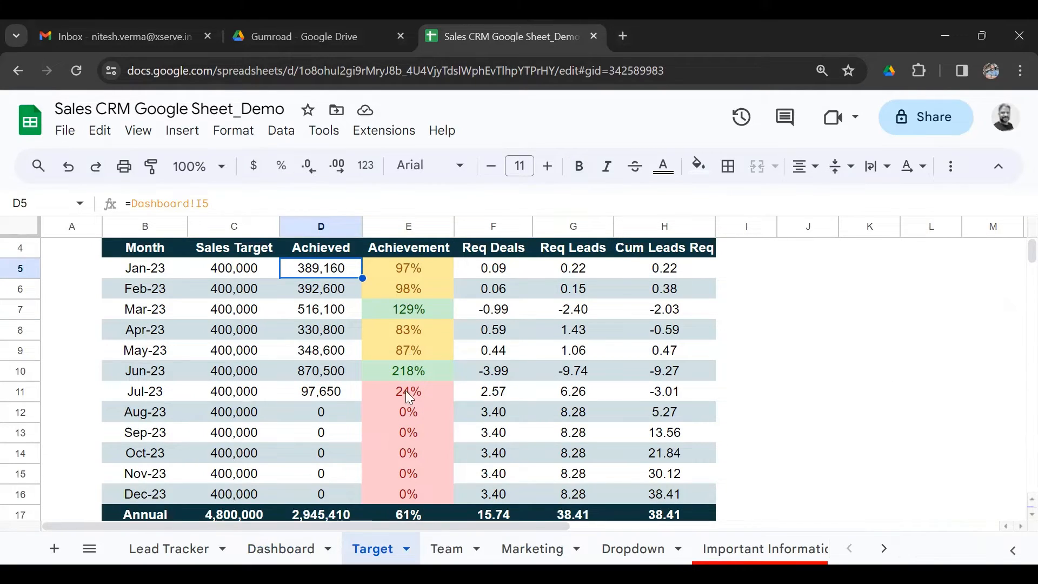
{"action": "left_click", "coordinate": [493, 411]}
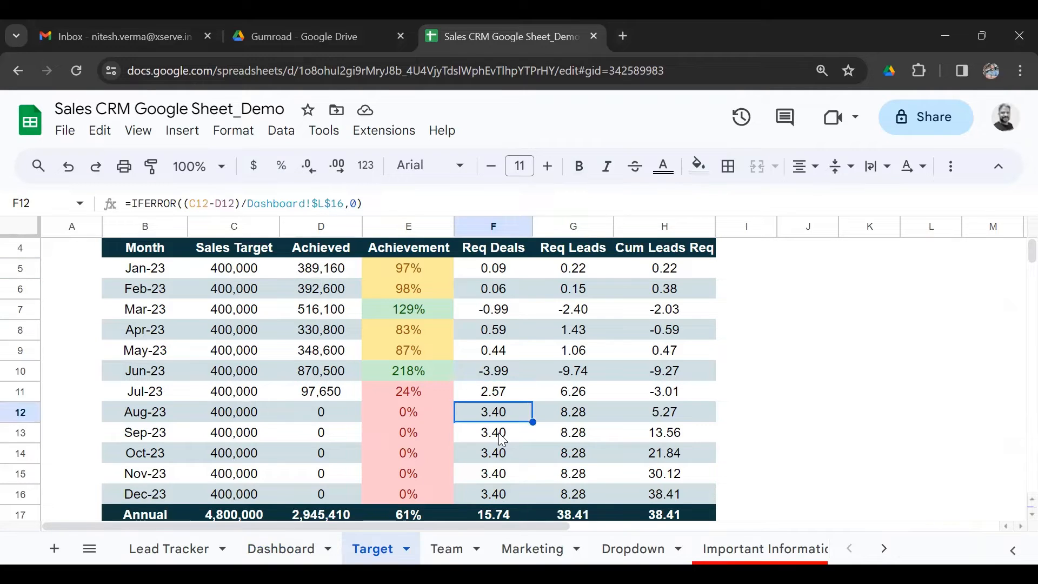
{"action": "mouse_move", "coordinate": [759, 454]}
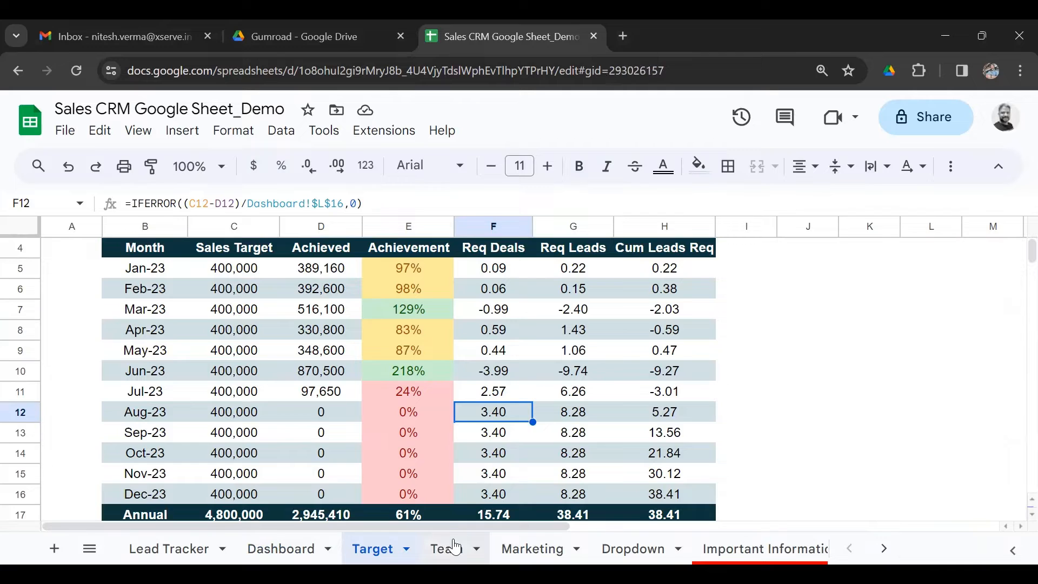
- On the Team sheet, report on Sales Rep 1 then Sales Rep 3 via the C2 dropdown
{"action": "left_click", "coordinate": [445, 548]}
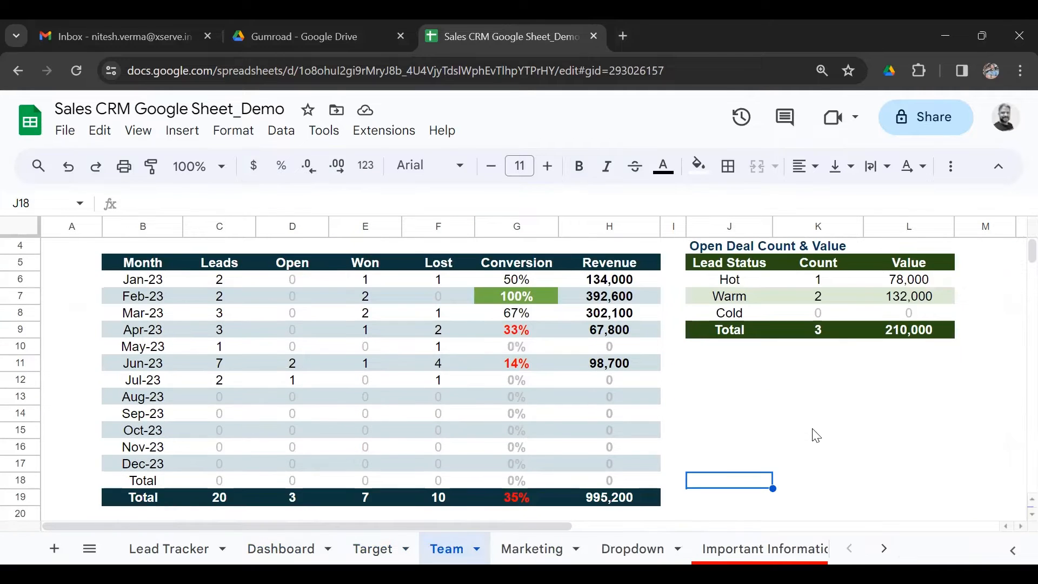
{"action": "left_click", "coordinate": [255, 263]}
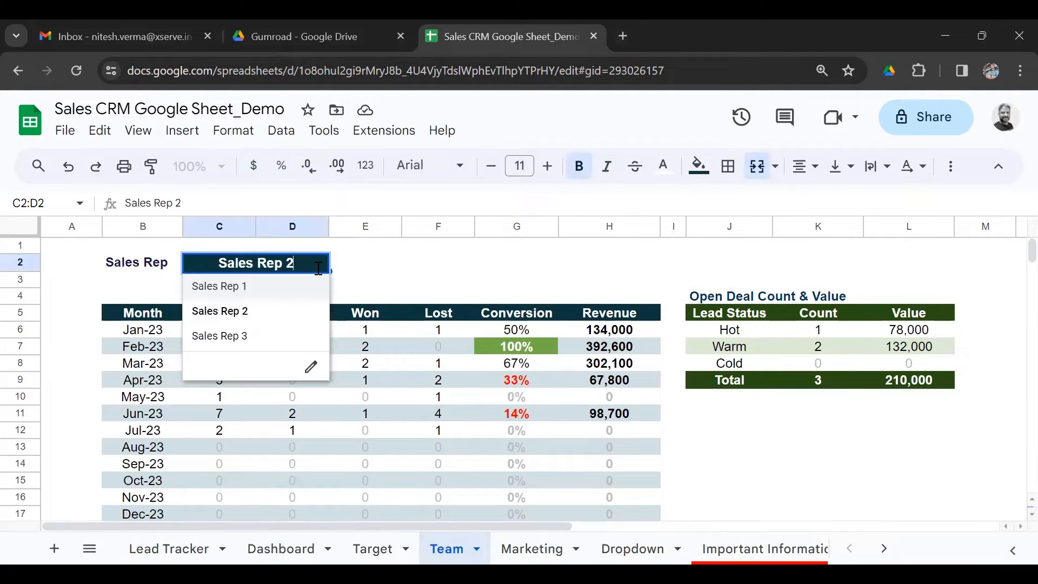
{"action": "left_click", "coordinate": [219, 285]}
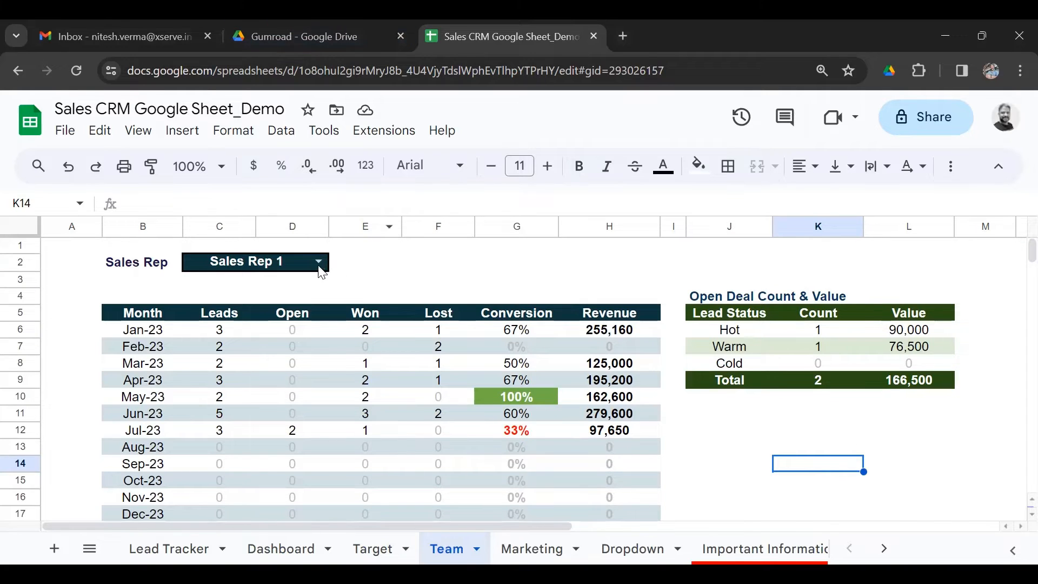
{"action": "left_click", "coordinate": [256, 260]}
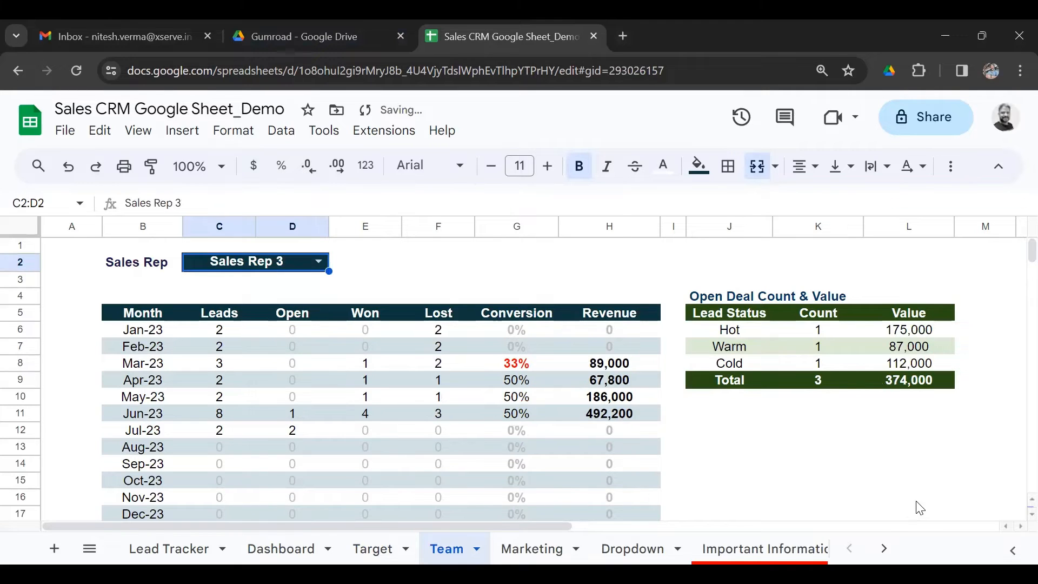
{"action": "scroll", "scroll_direction": "down", "scroll_amount": 3}
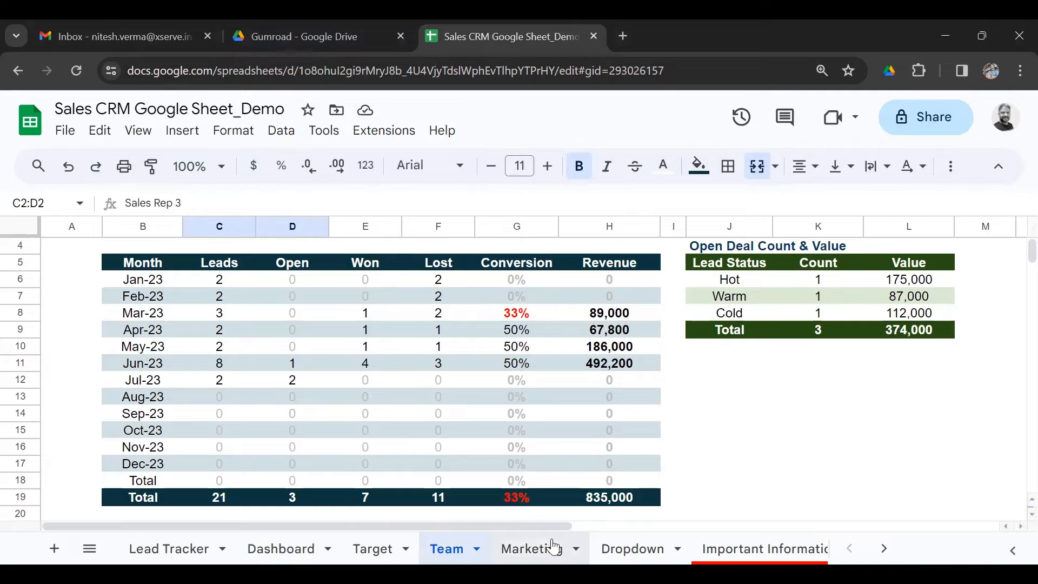
{"action": "left_click", "coordinate": [530, 548]}
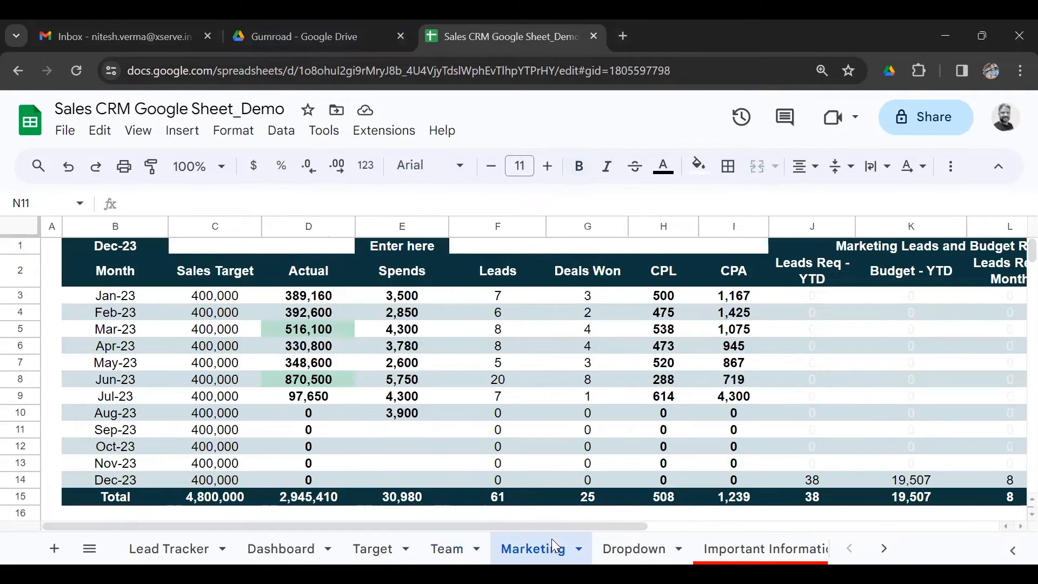
{"action": "left_click", "coordinate": [401, 328]}
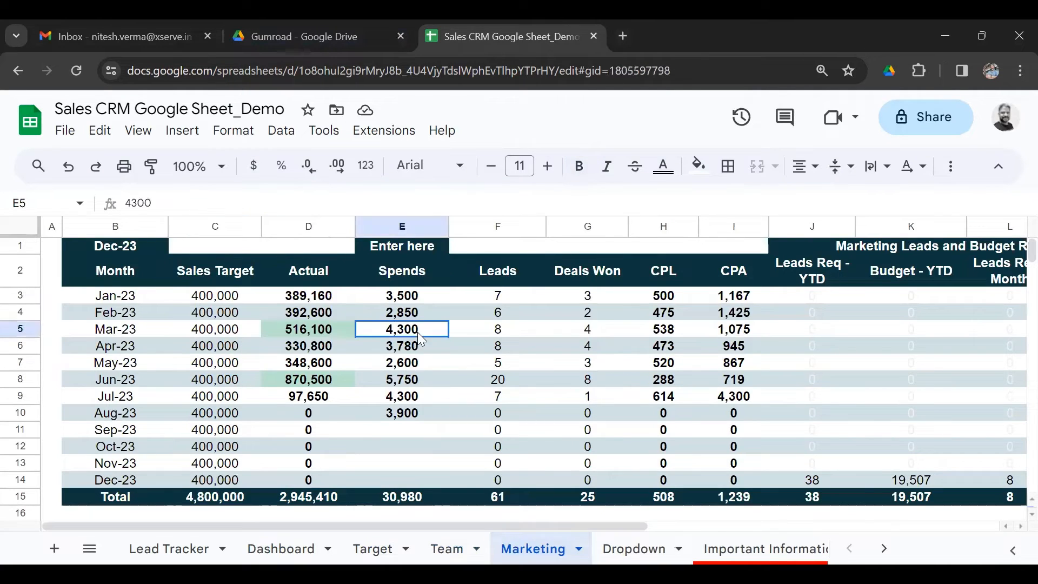
{"action": "left_click", "coordinate": [577, 166]}
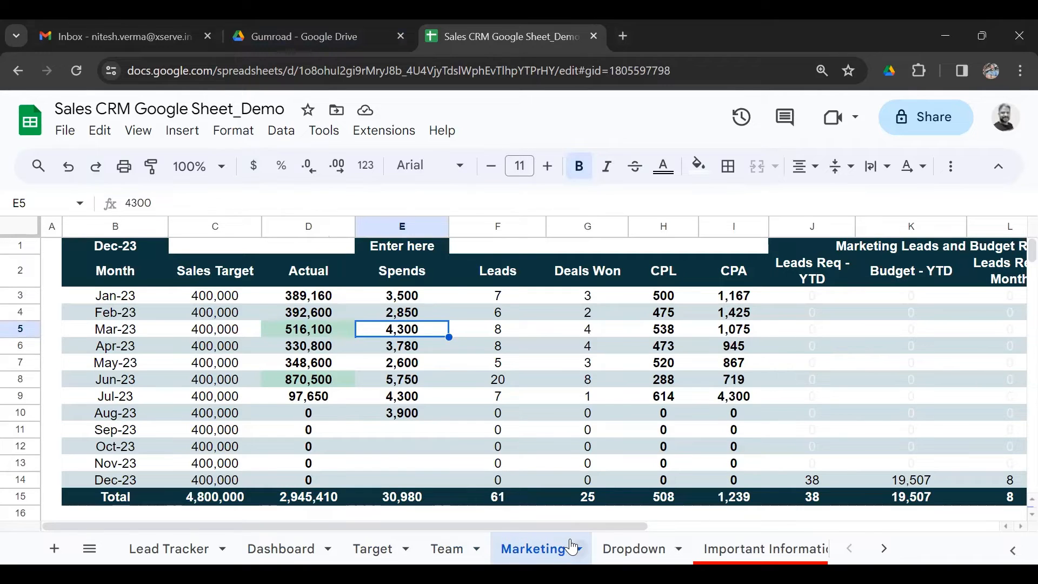
{"action": "left_click", "coordinate": [401, 296]}
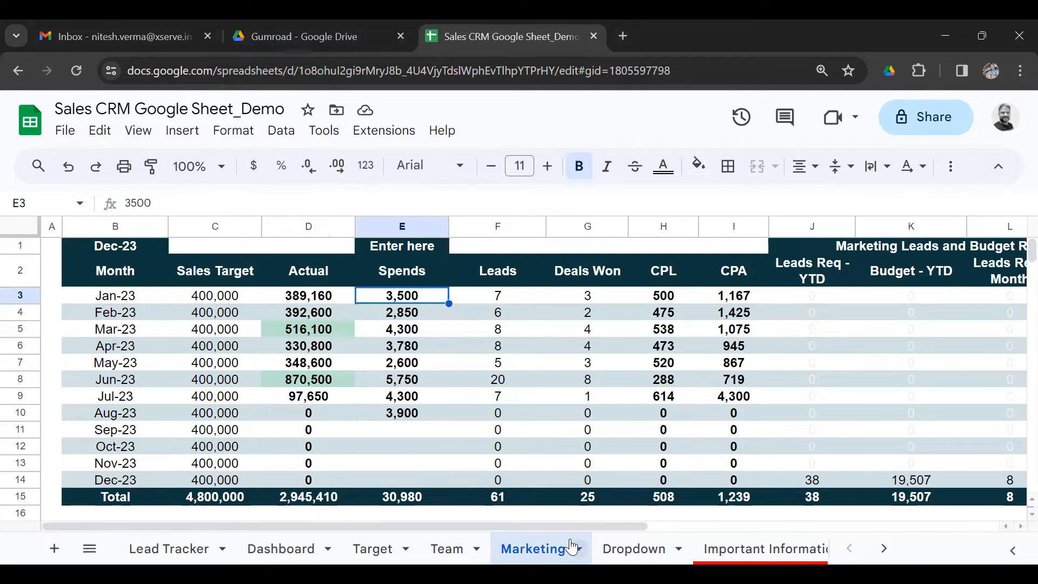
{"action": "left_click", "coordinate": [586, 380]}
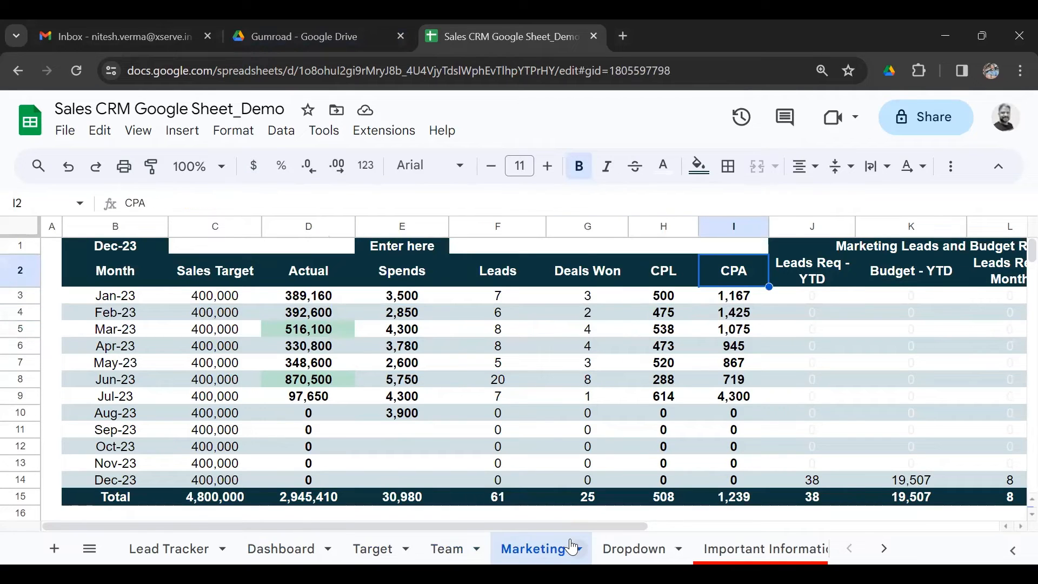
{"action": "left_click", "coordinate": [732, 345]}
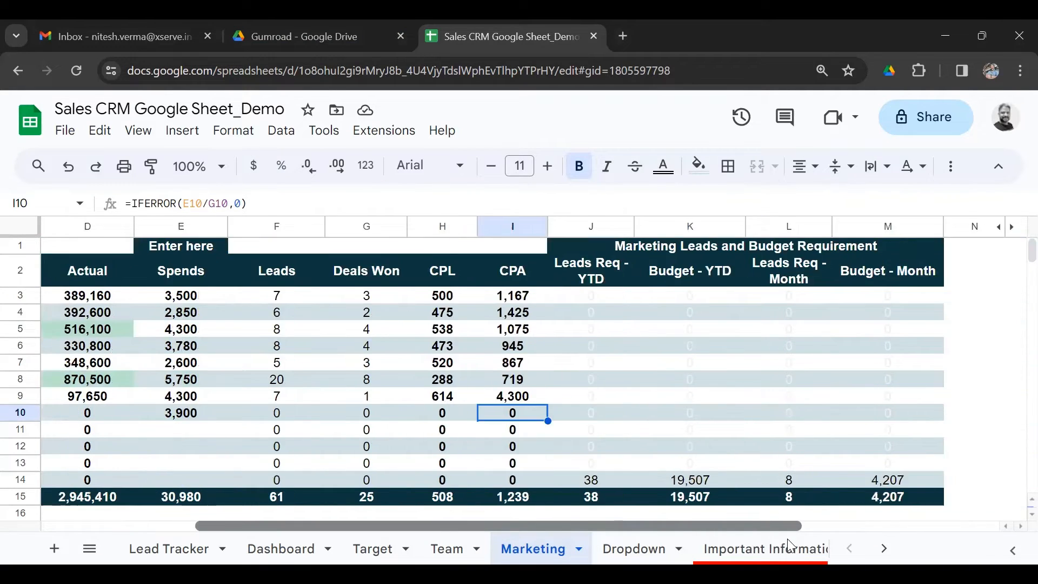
{"action": "left_click", "coordinate": [441, 295]}
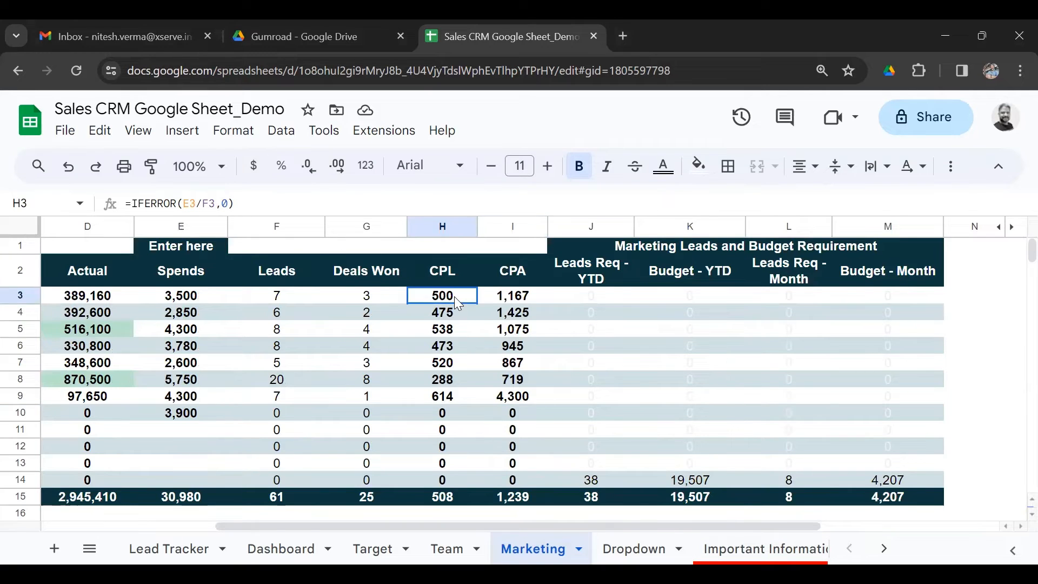
{"action": "left_click_drag", "start_coordinate": [441, 295], "coordinate": [441, 395]}
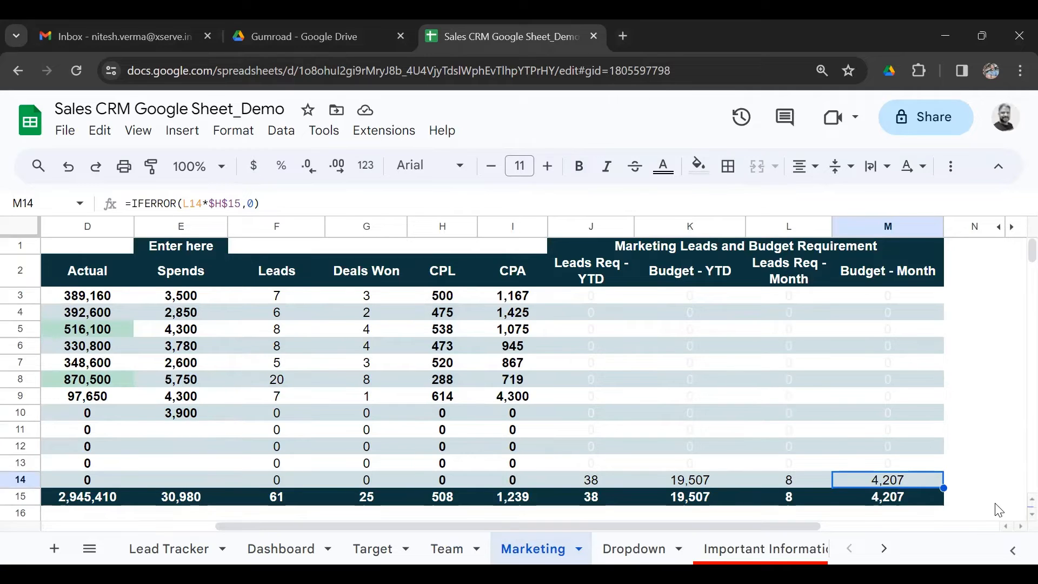
{"action": "mouse_move", "coordinate": [756, 526]}
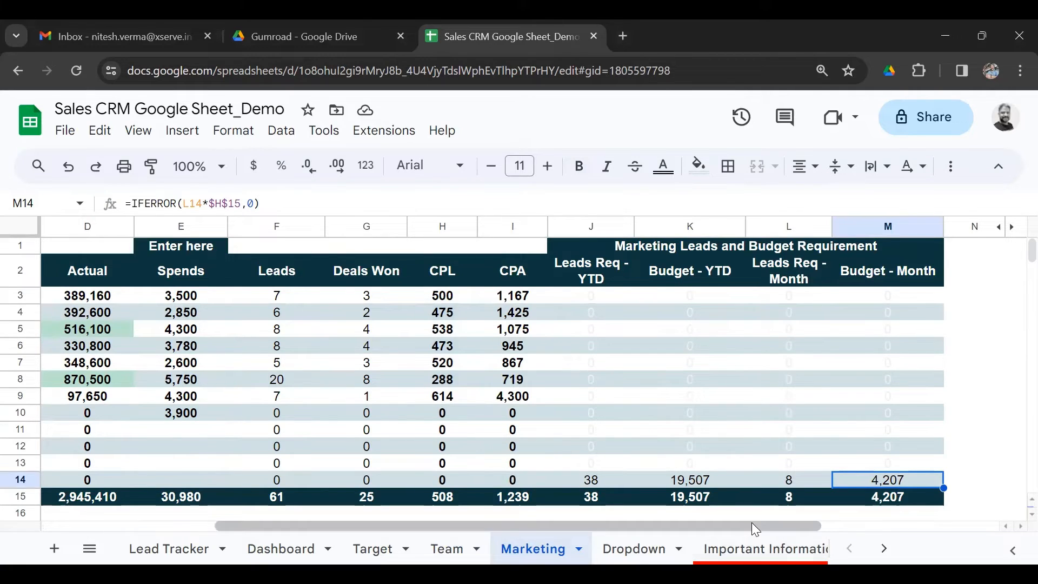
{"action": "scroll", "scroll_direction": "left", "scroll_amount": 3}
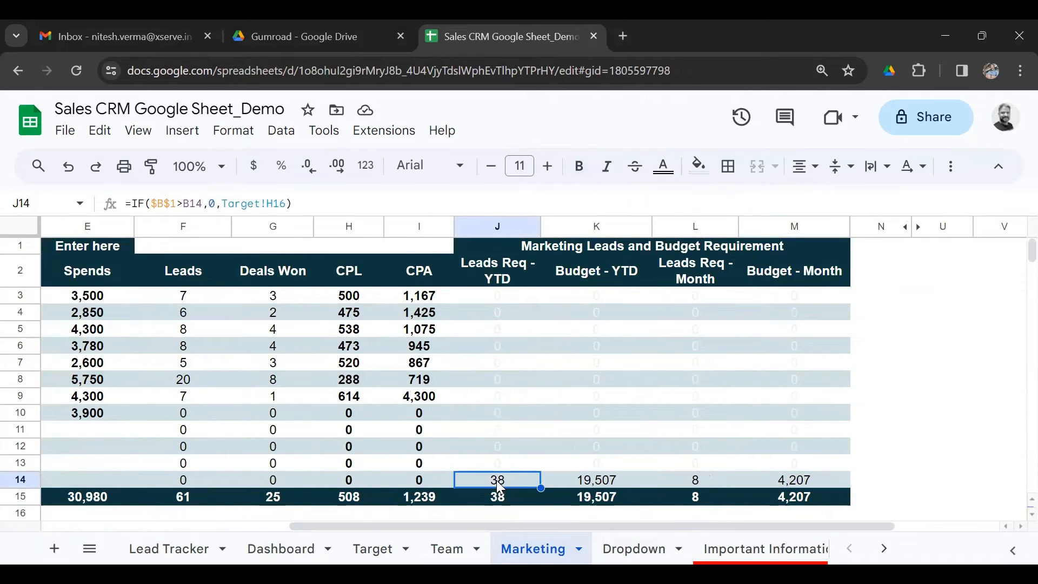
{"action": "left_click", "coordinate": [594, 479]}
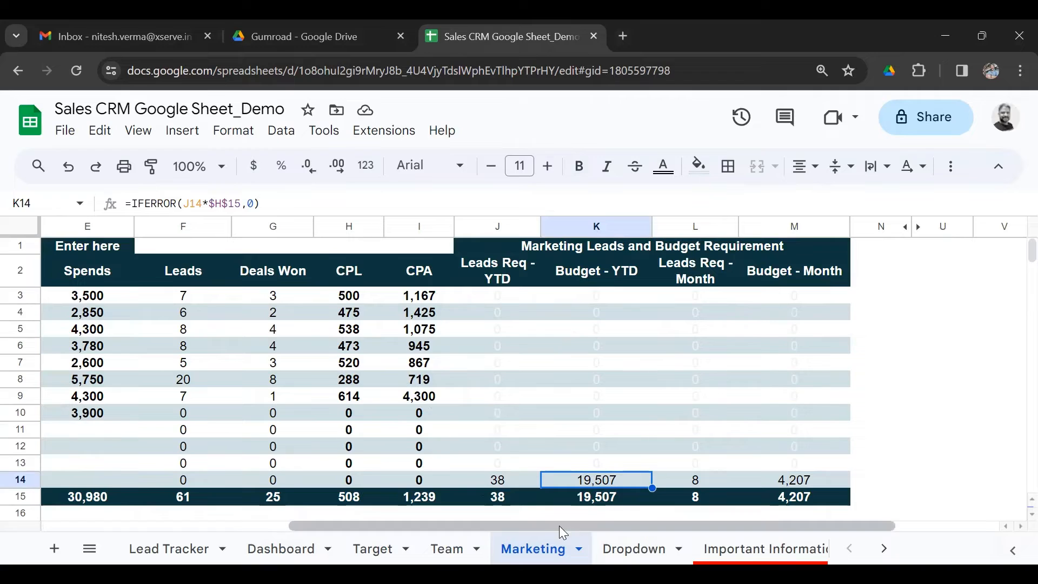
{"action": "left_click", "coordinate": [497, 479]}
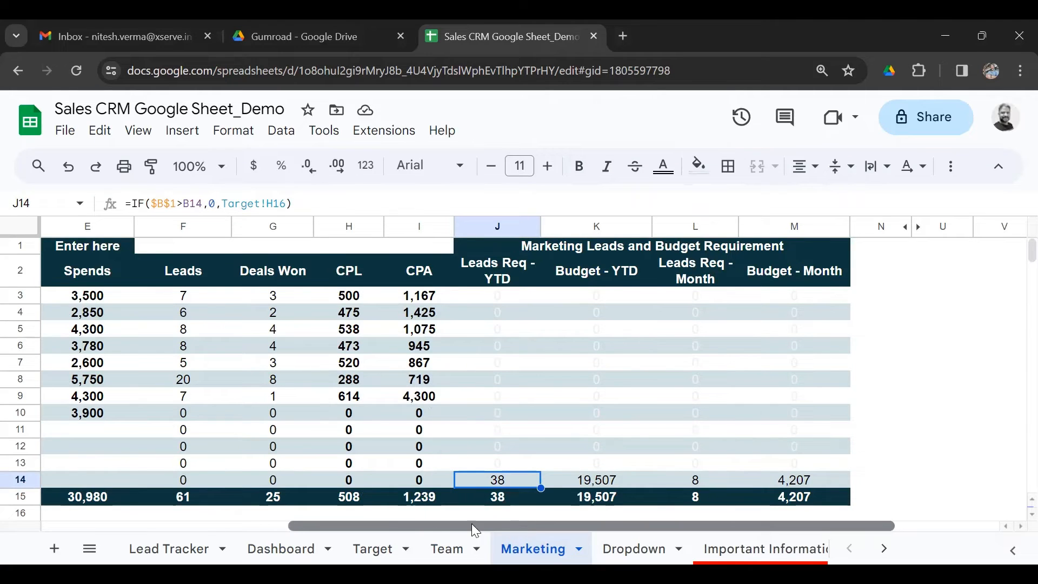
{"action": "scroll", "scroll_direction": "left", "scroll_amount": 3}
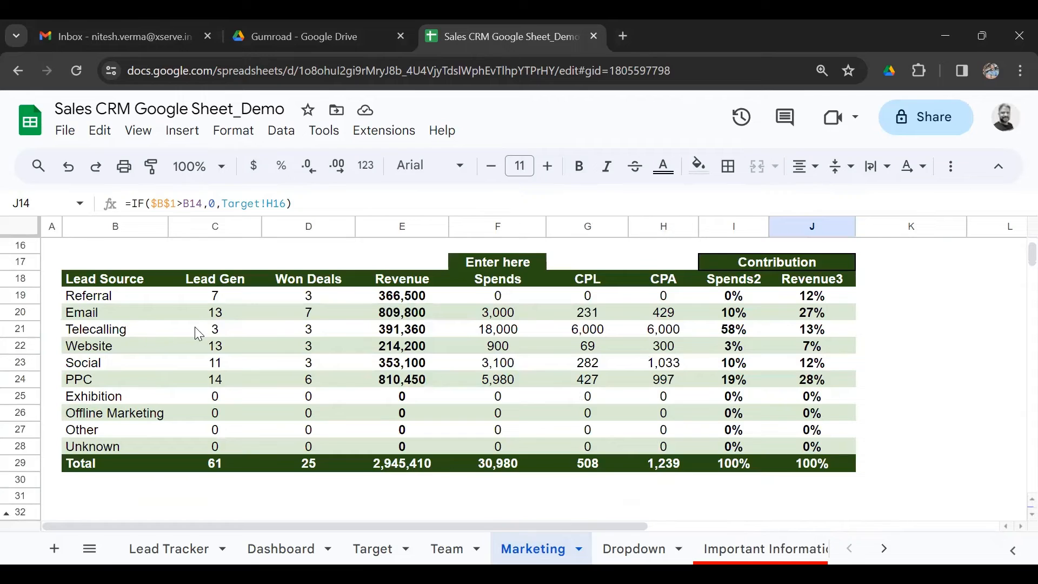
{"action": "left_click", "coordinate": [115, 296]}
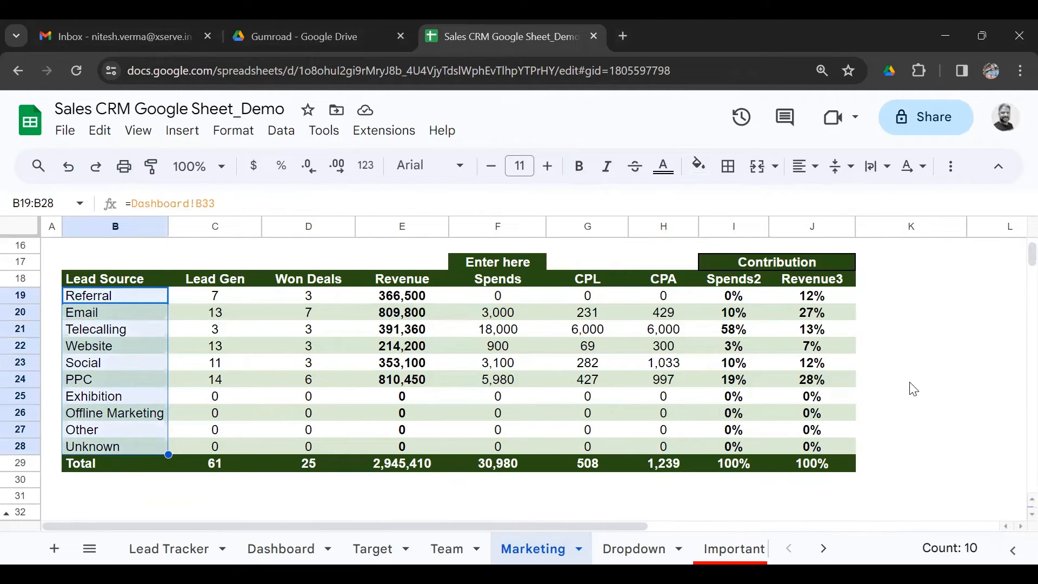
{"action": "left_click", "coordinate": [586, 279]}
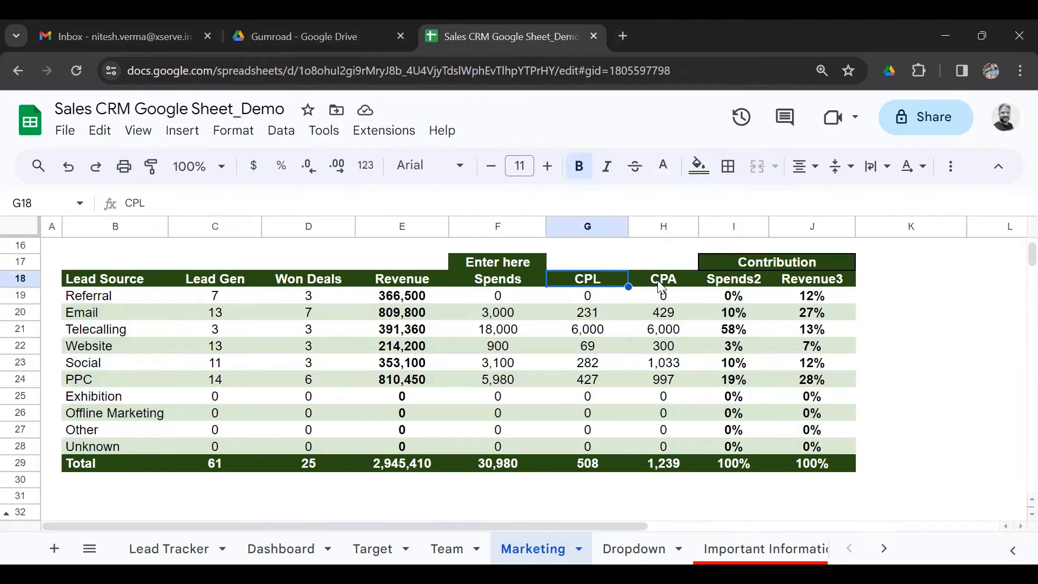
{"action": "left_click", "coordinate": [662, 296]}
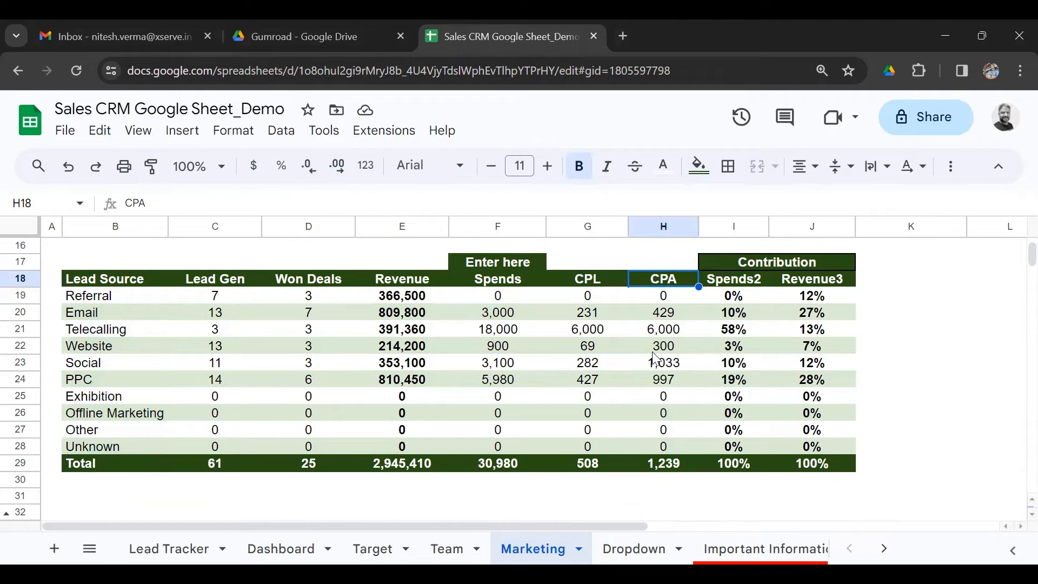
{"action": "mouse_move", "coordinate": [353, 415]}
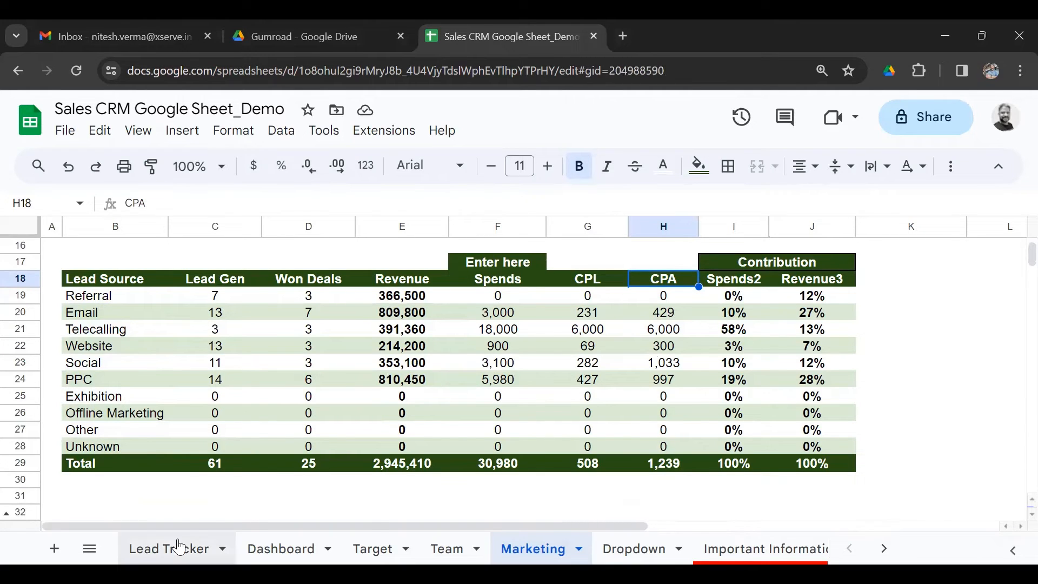
- Via Lead Tracker, return to Dashboard and inspect the Oct-23 Total Deal SUMIF formula in H14
{"action": "left_click", "coordinate": [169, 548]}
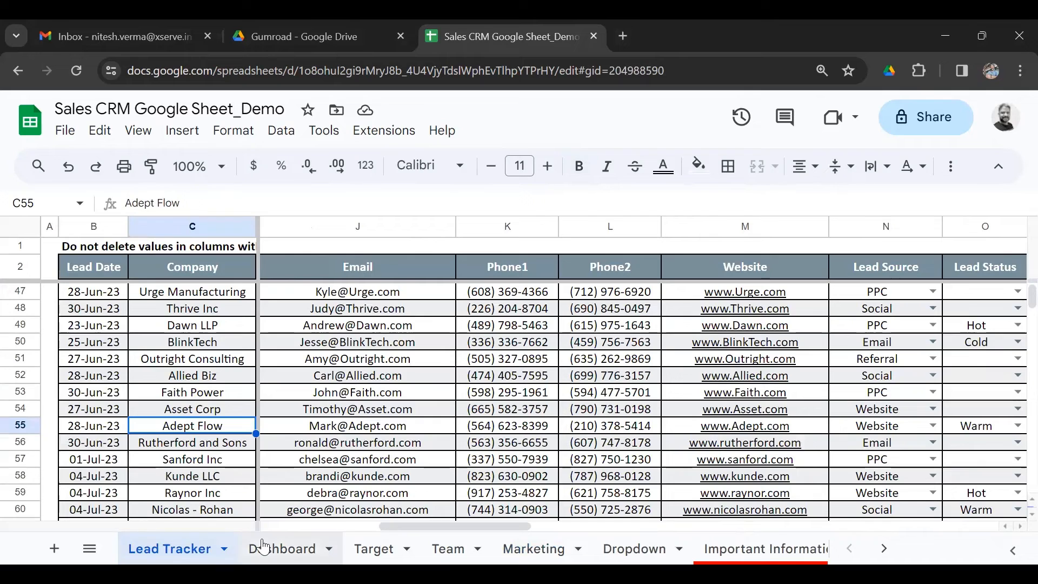
{"action": "left_click", "coordinate": [281, 548]}
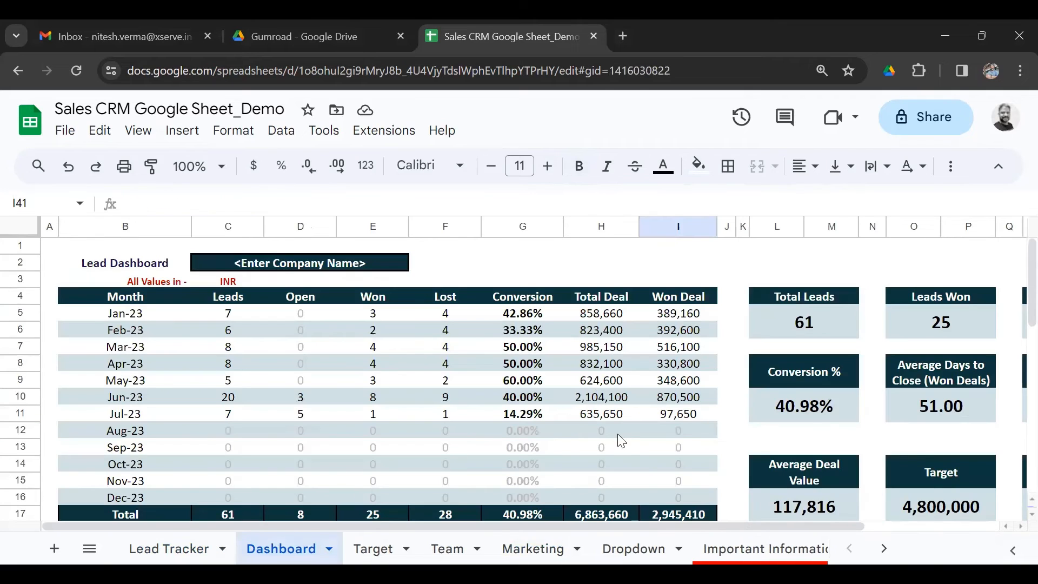
{"action": "left_click", "coordinate": [601, 463]}
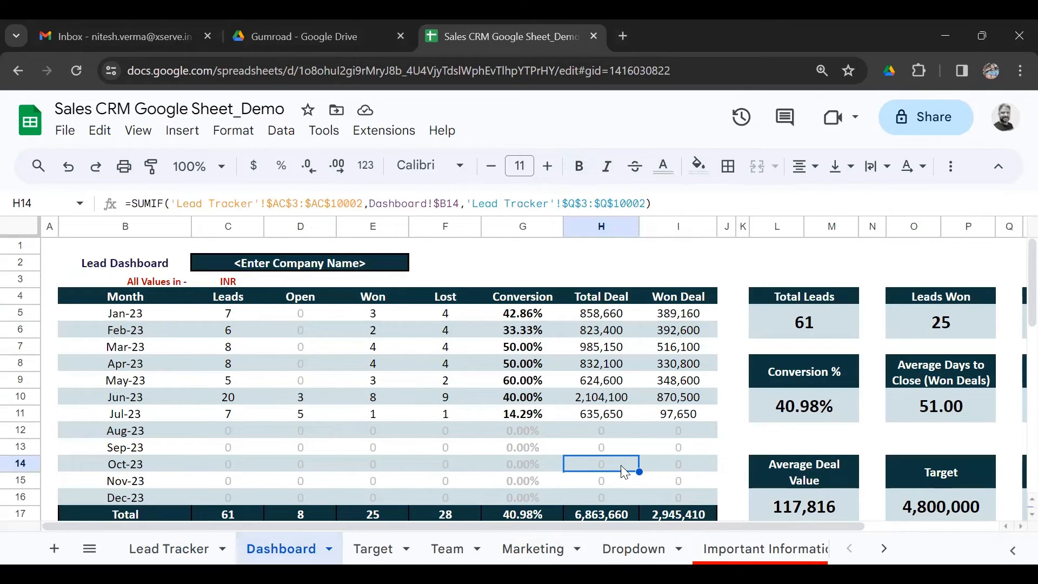
- Reduce Chrome's page zoom from 110% to 90% through the three-dot menu
{"action": "left_click", "coordinate": [1020, 72]}
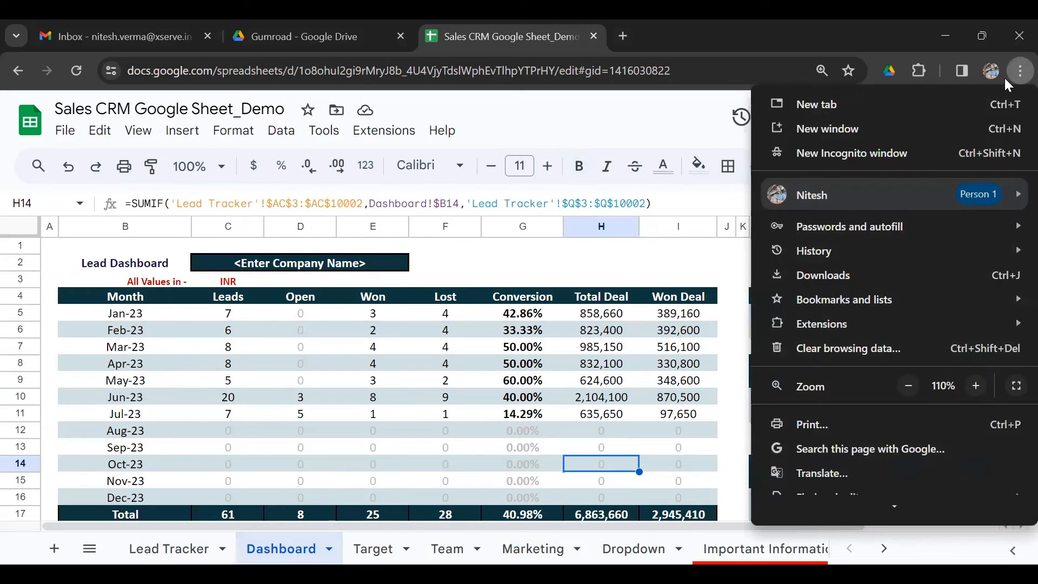
{"action": "left_click", "coordinate": [907, 386]}
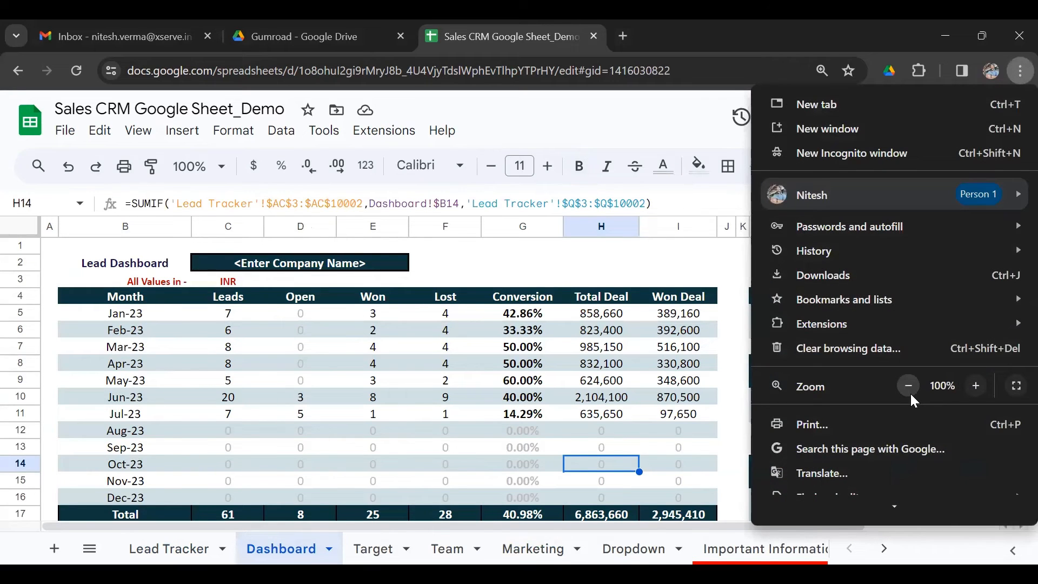
{"action": "left_click", "coordinate": [908, 385]}
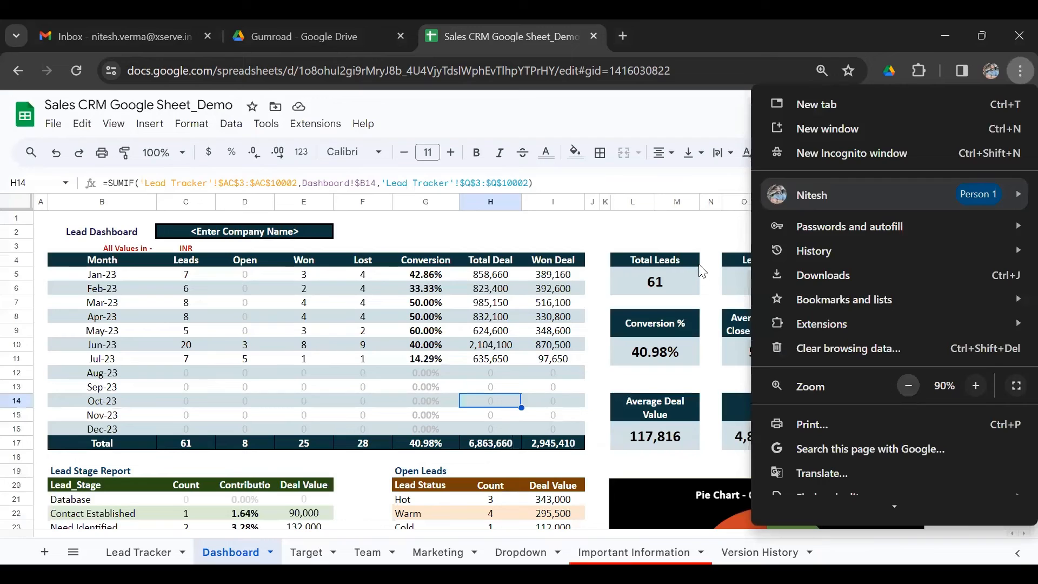
{"action": "left_click", "coordinate": [709, 231]}
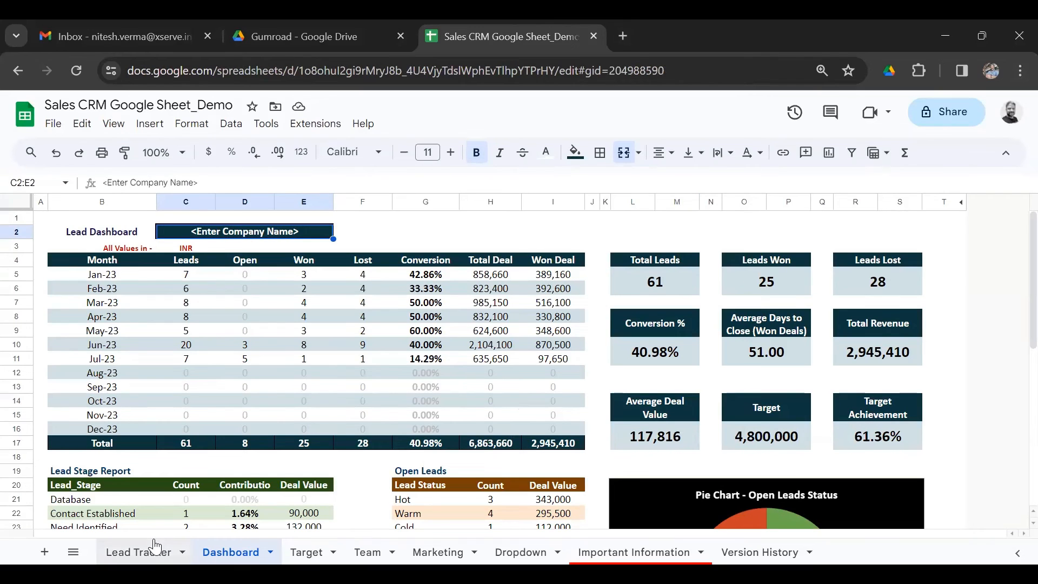
- Go through Lead Tracker to the Dropdown sheet with its lead source list
{"action": "left_click", "coordinate": [138, 553]}
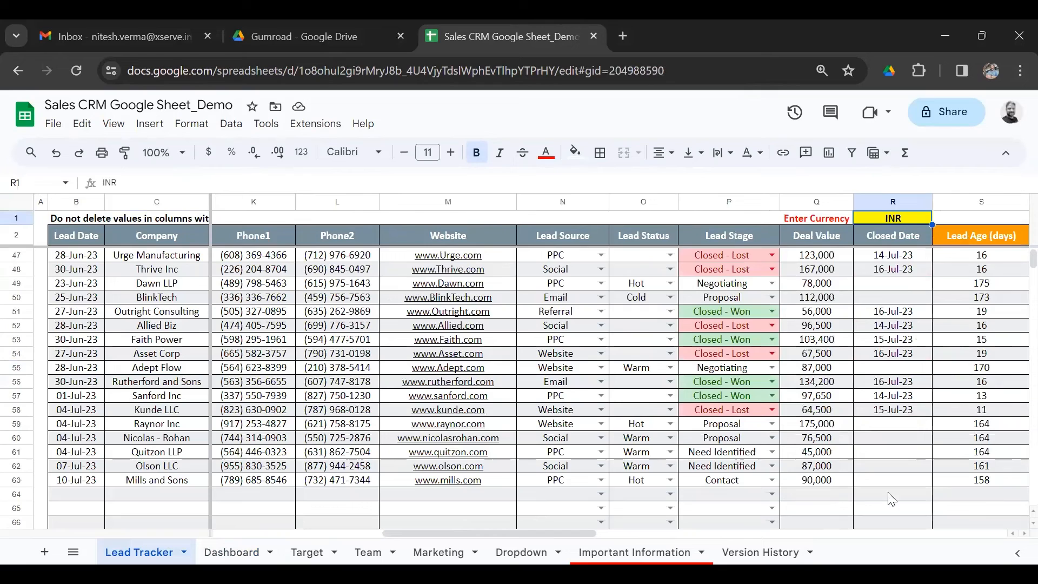
{"action": "left_click", "coordinate": [522, 551]}
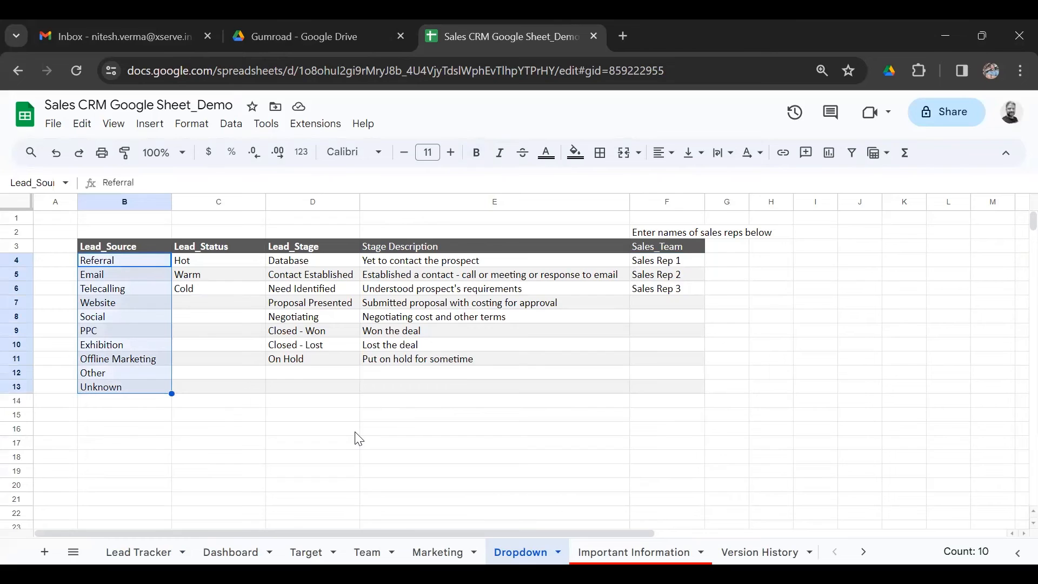
- Deselect the lead source list and return to the Dashboard sheet
{"action": "left_click", "coordinate": [494, 456]}
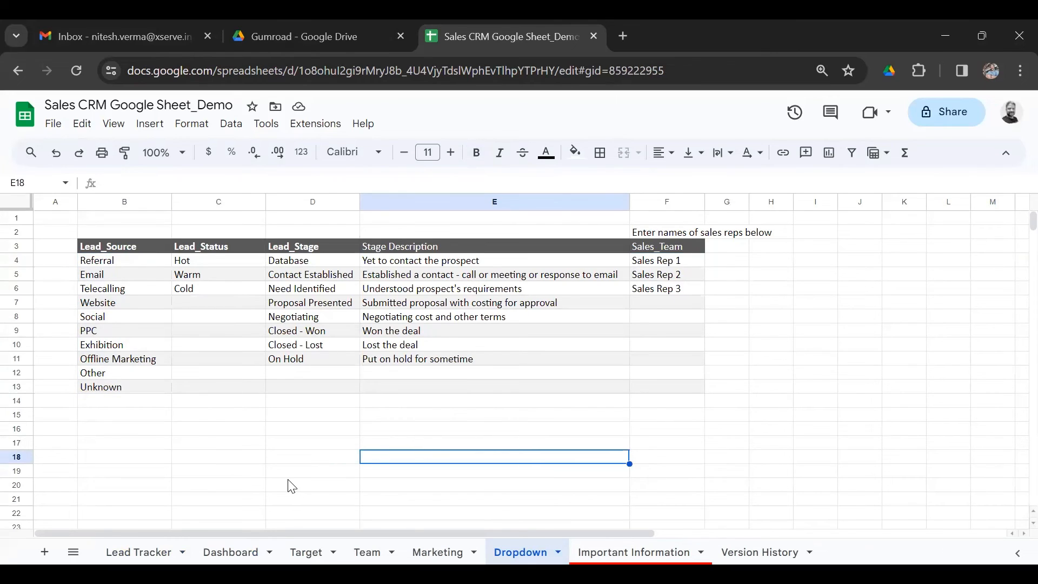
{"action": "mouse_move", "coordinate": [229, 552]}
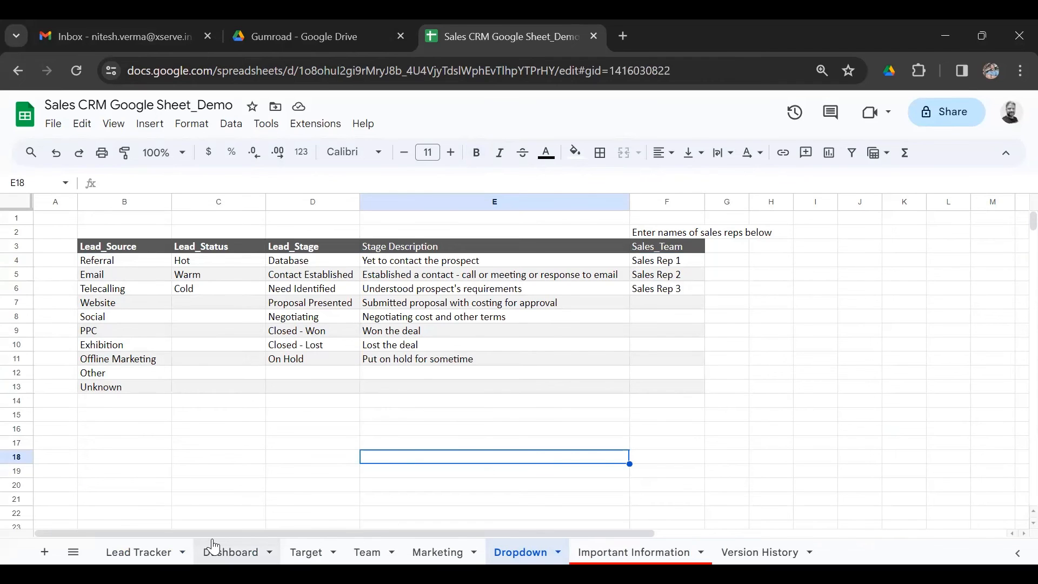
{"action": "left_click", "coordinate": [230, 551]}
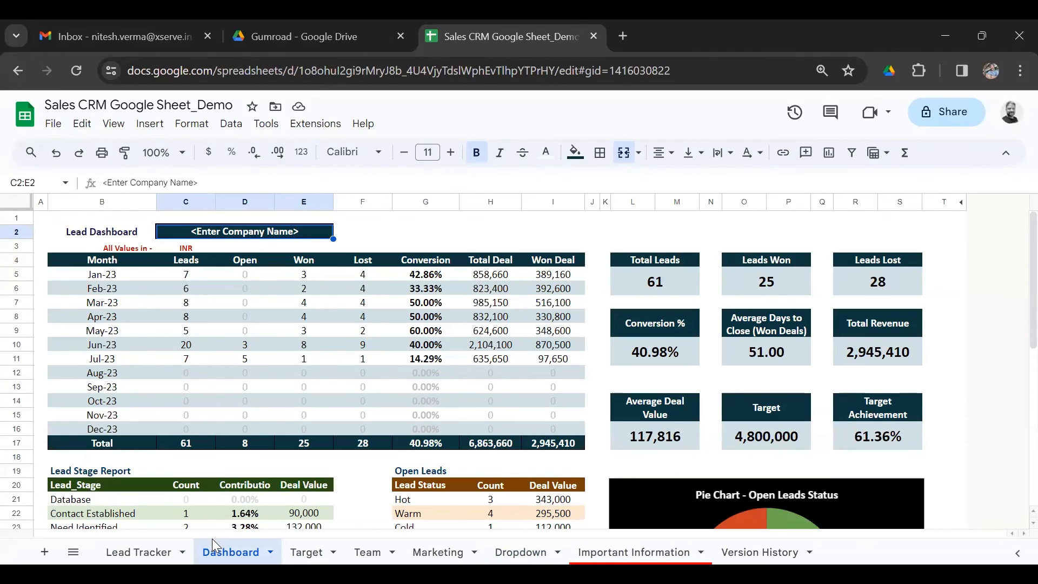